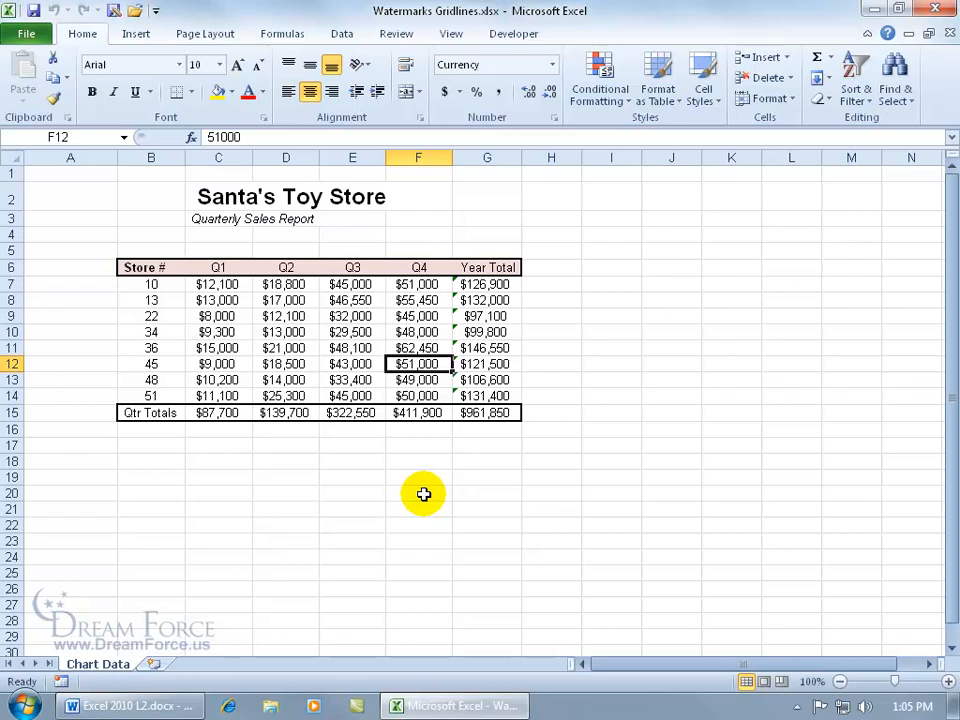
pyautogui.moveTo(512, 230)
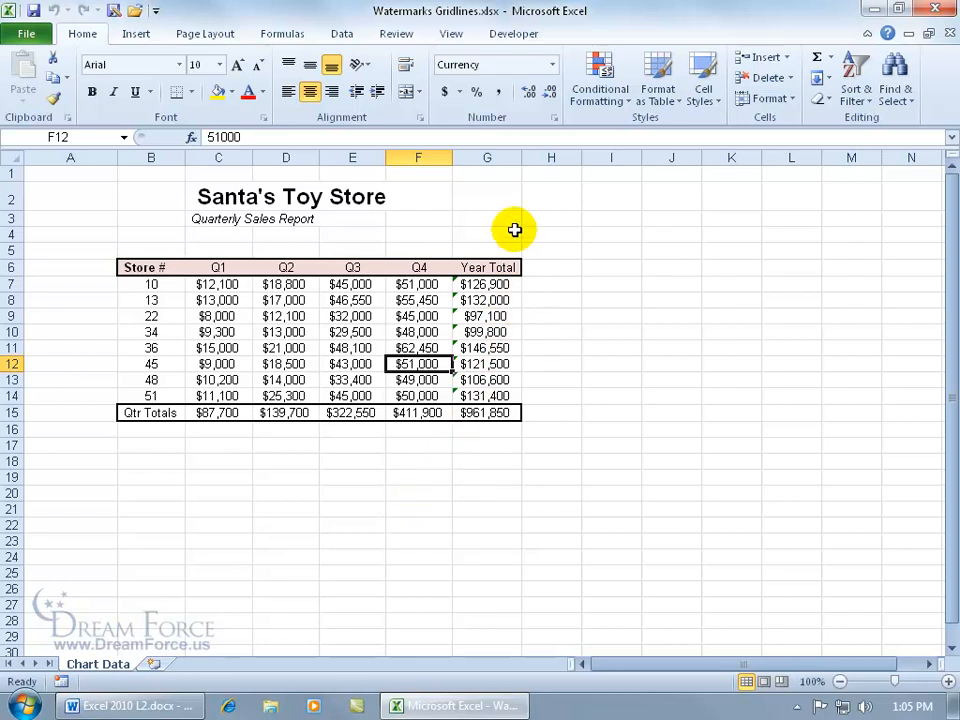
pyautogui.moveTo(200, 284)
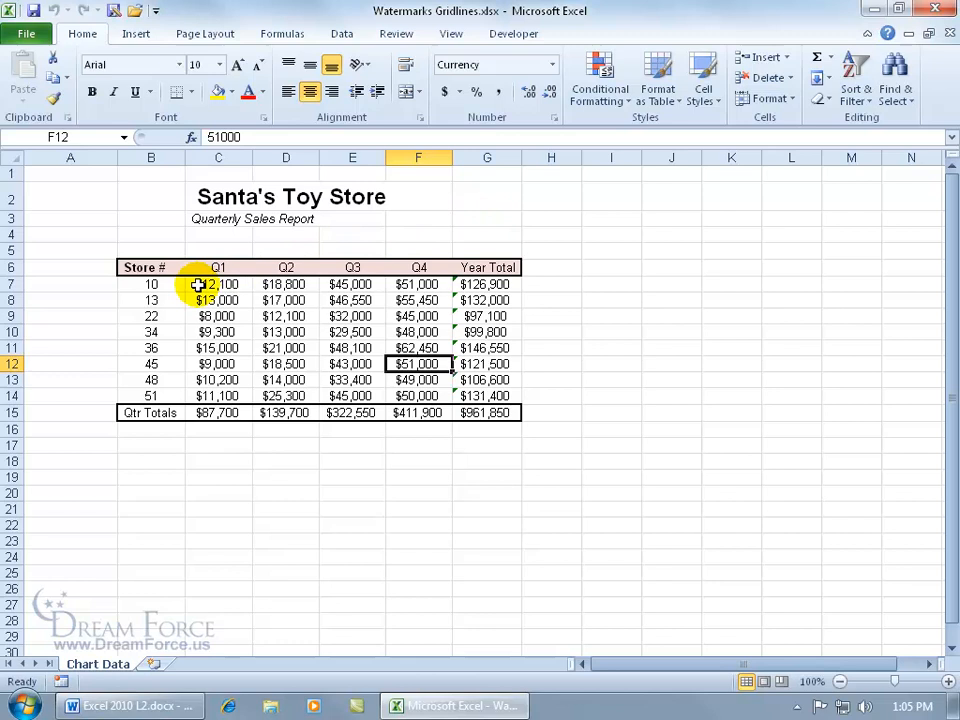
pyautogui.moveTo(258, 332)
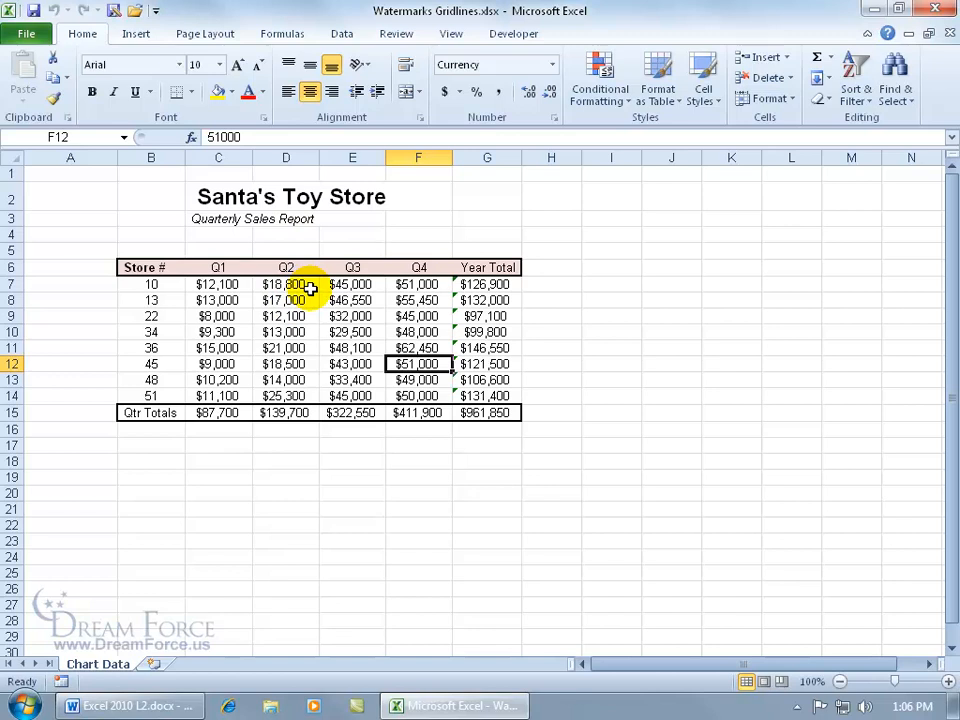
pyautogui.moveTo(310, 300)
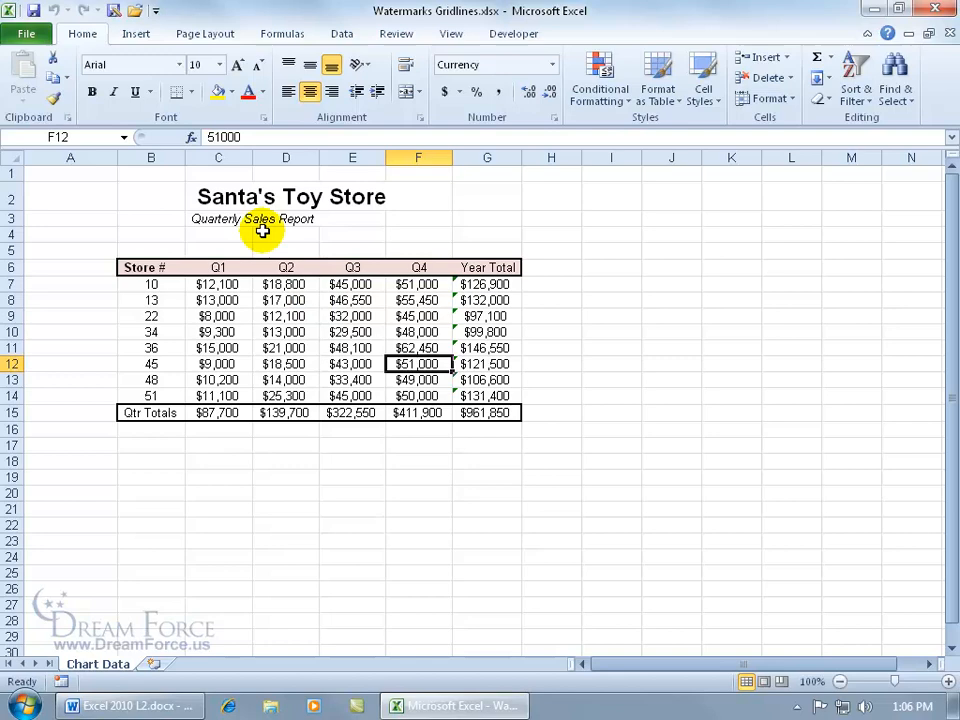
# Add a header to the sheet via Insert > Header & Footer, entering Page Layout view
pyautogui.click(136, 34)
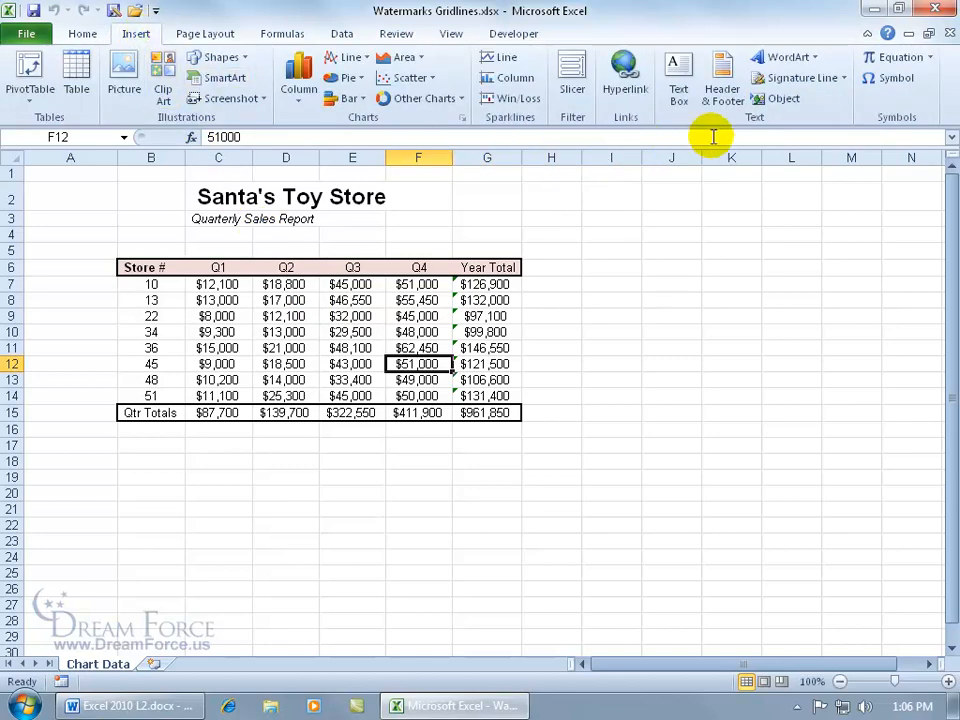
pyautogui.moveTo(718, 72)
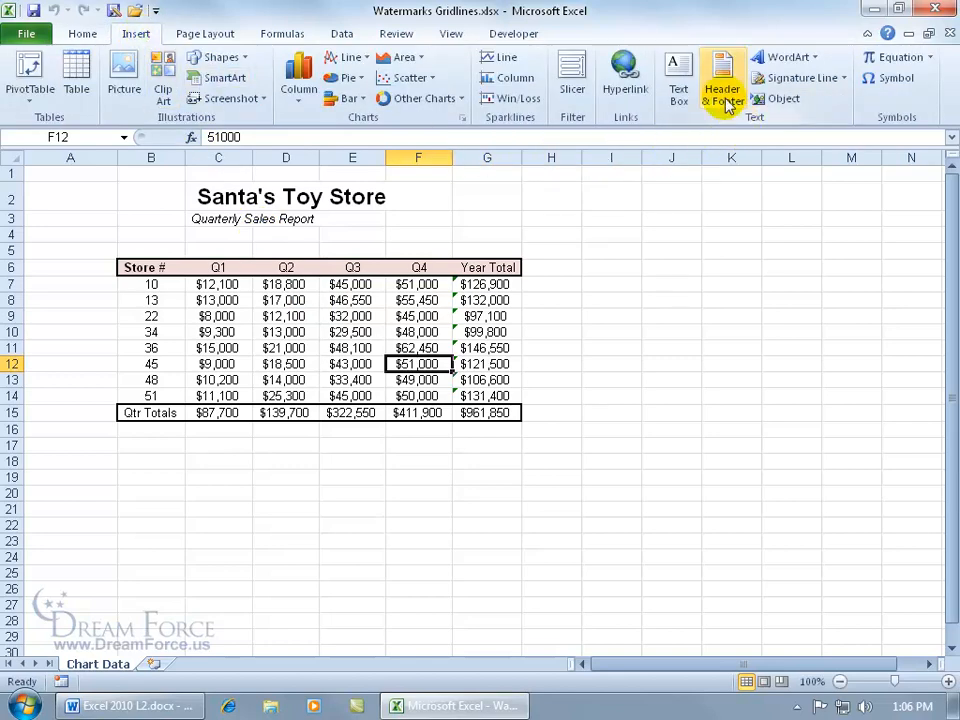
pyautogui.click(716, 84)
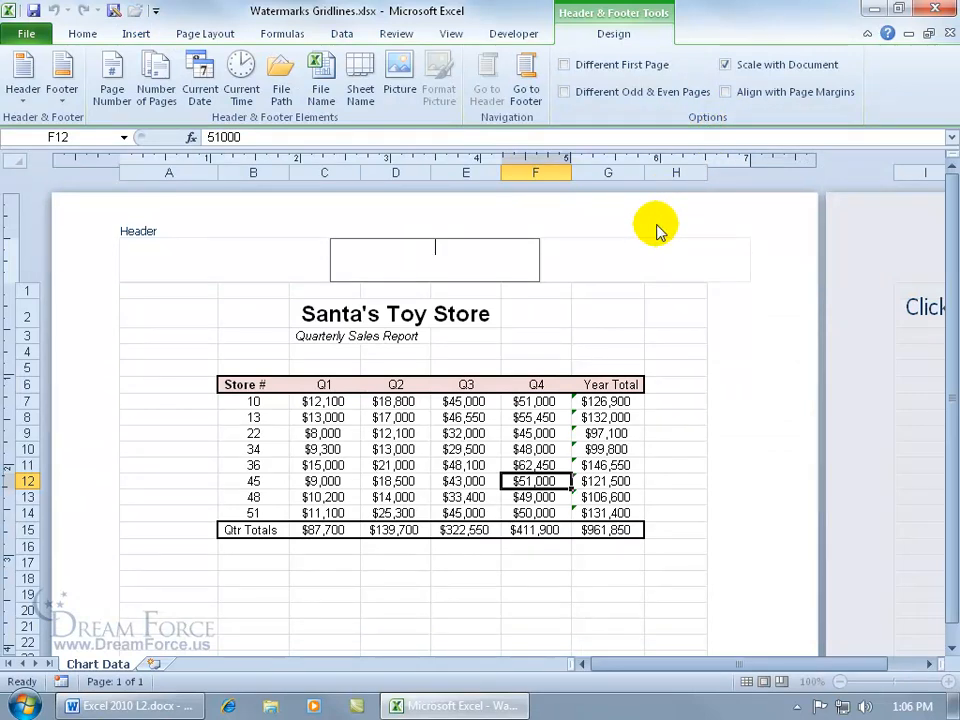
pyautogui.moveTo(624, 248)
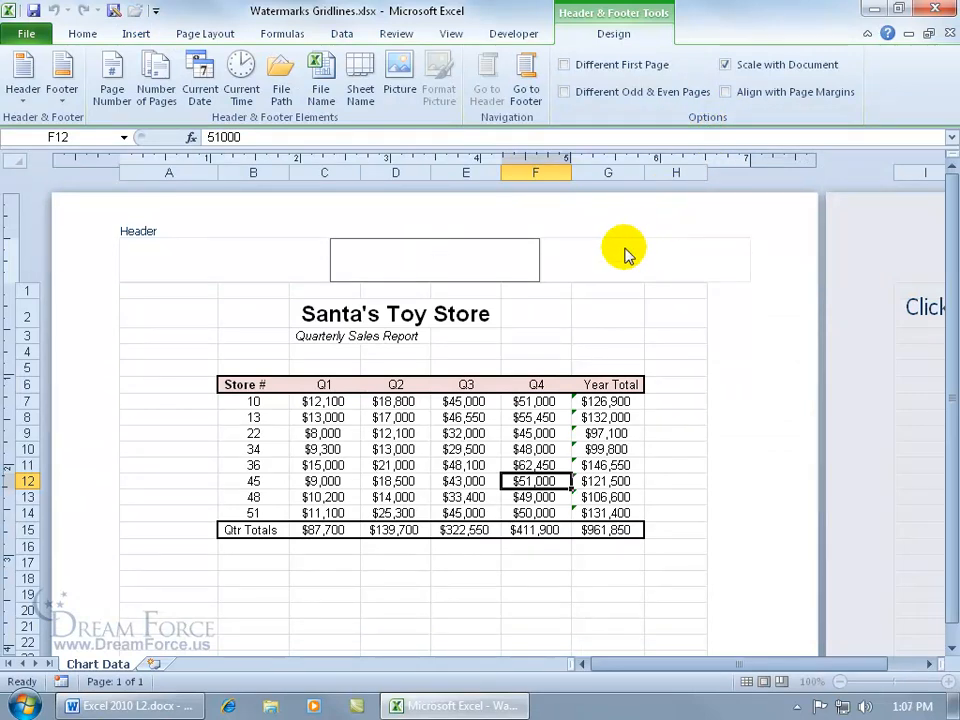
pyautogui.moveTo(724, 244)
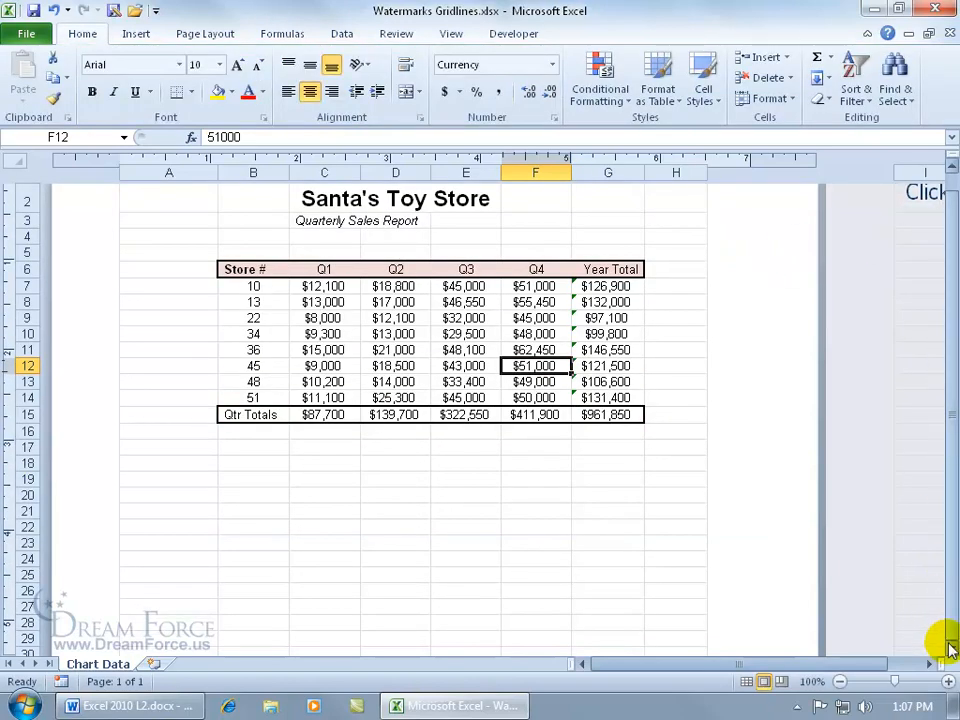
pyautogui.scroll(-3)
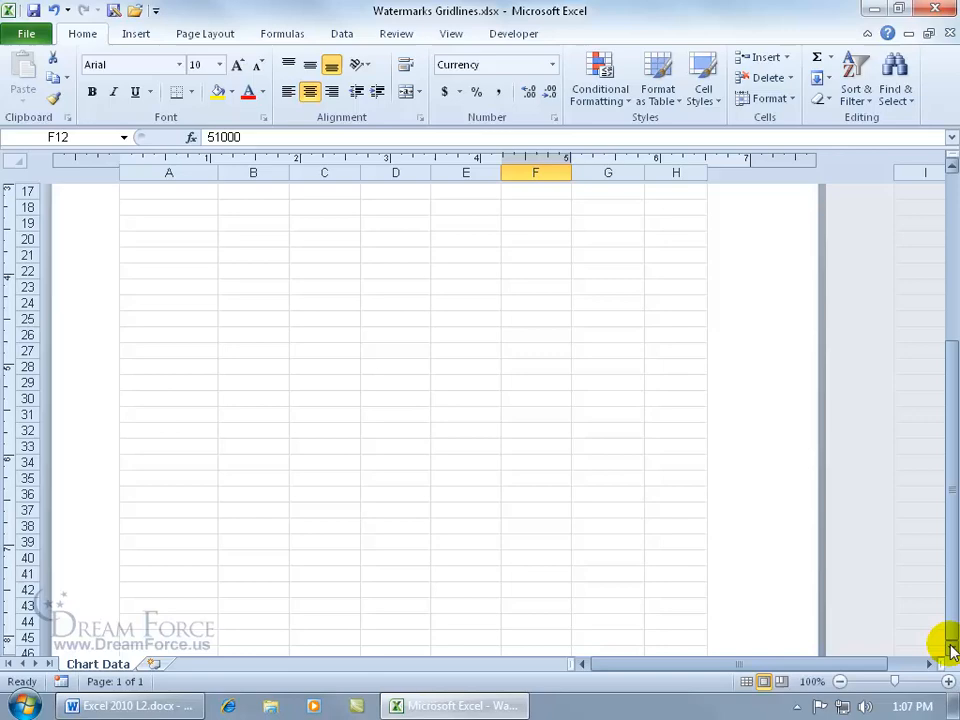
pyautogui.scroll(-3)
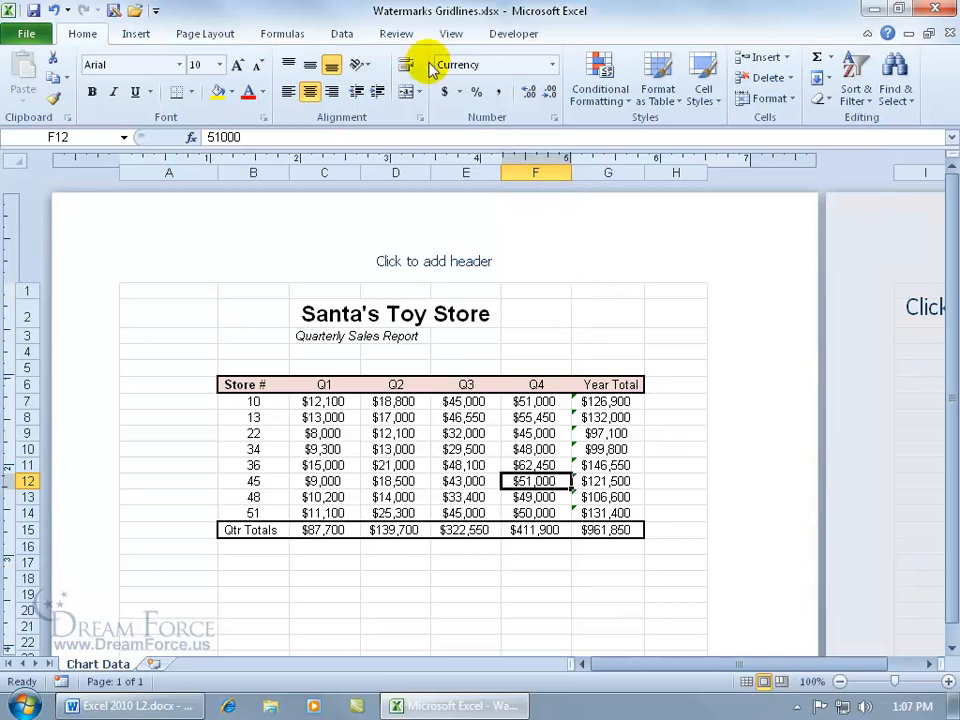
# Enter the page header for editing and bring up the Header & Footer Design tools
pyautogui.click(444, 32)
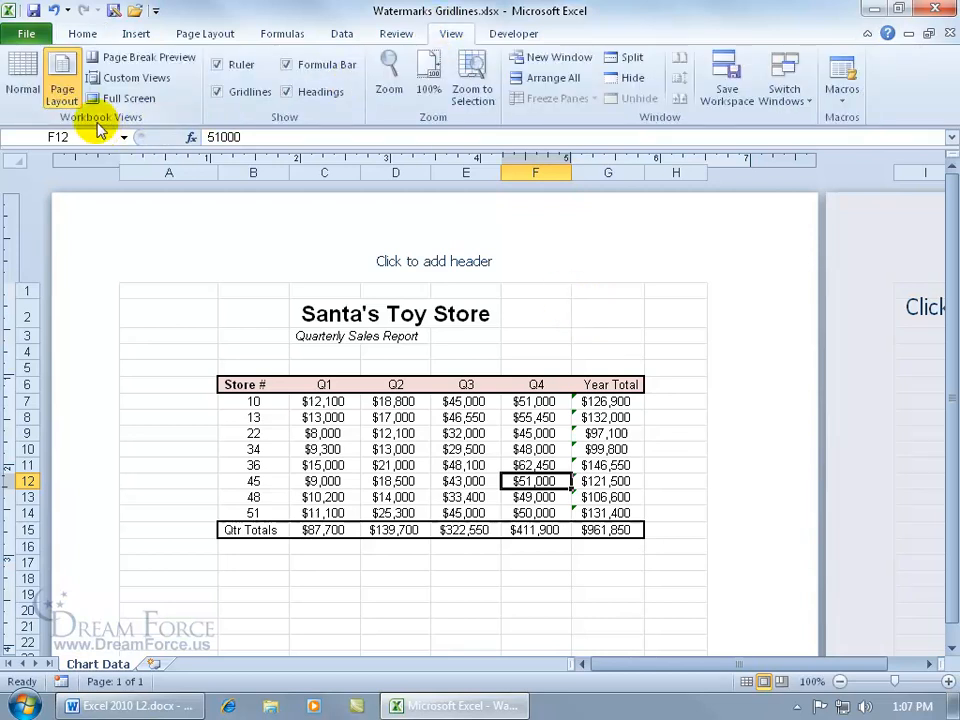
pyautogui.moveTo(62, 100)
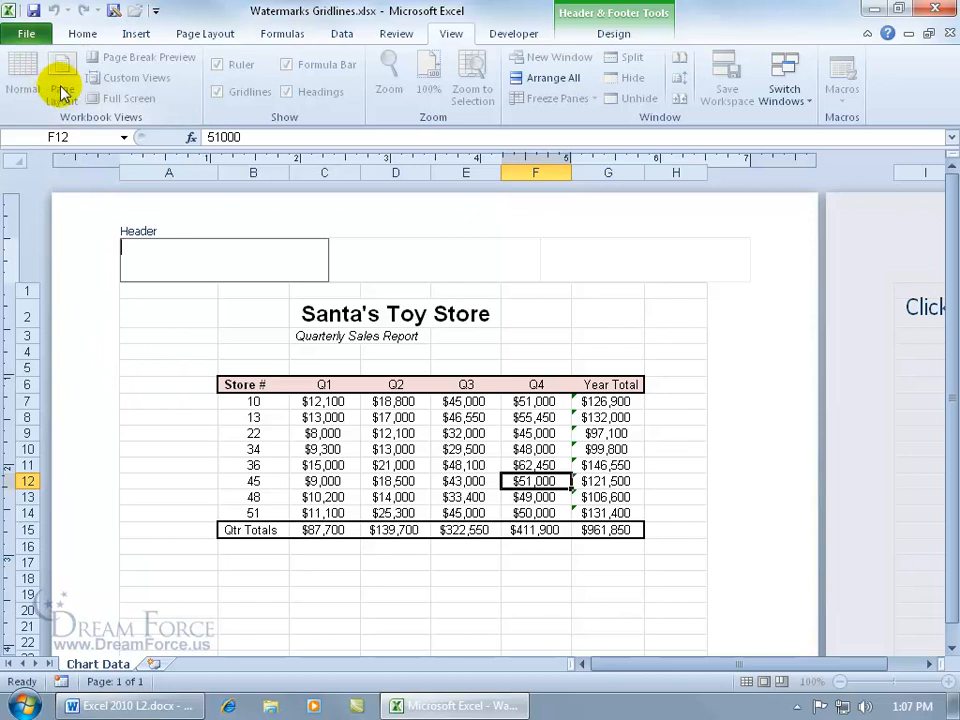
pyautogui.moveTo(56, 88)
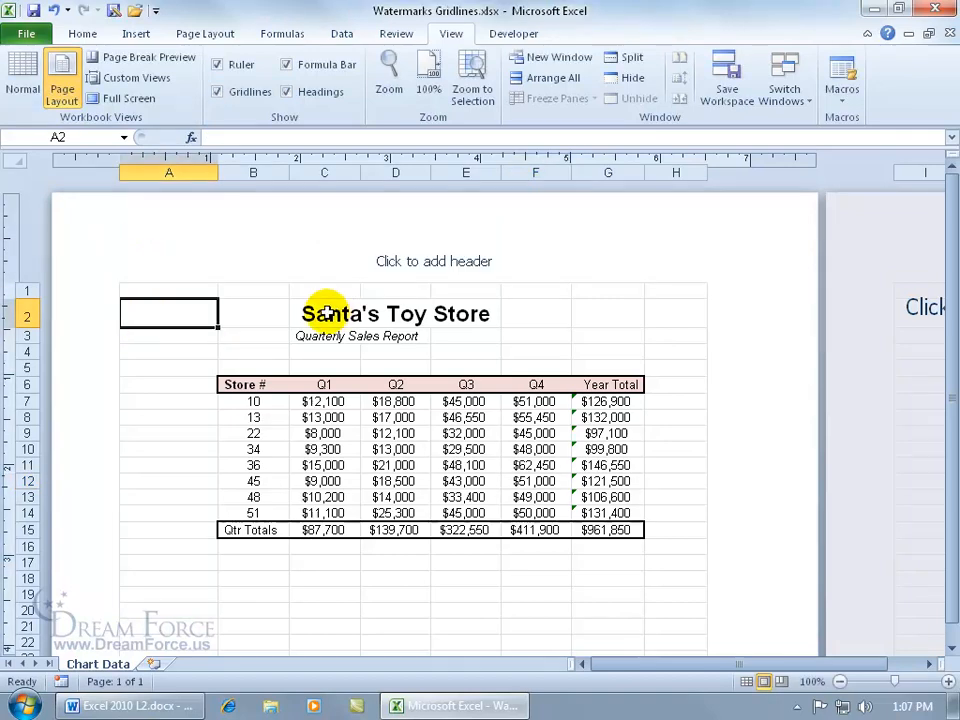
pyautogui.click(240, 252)
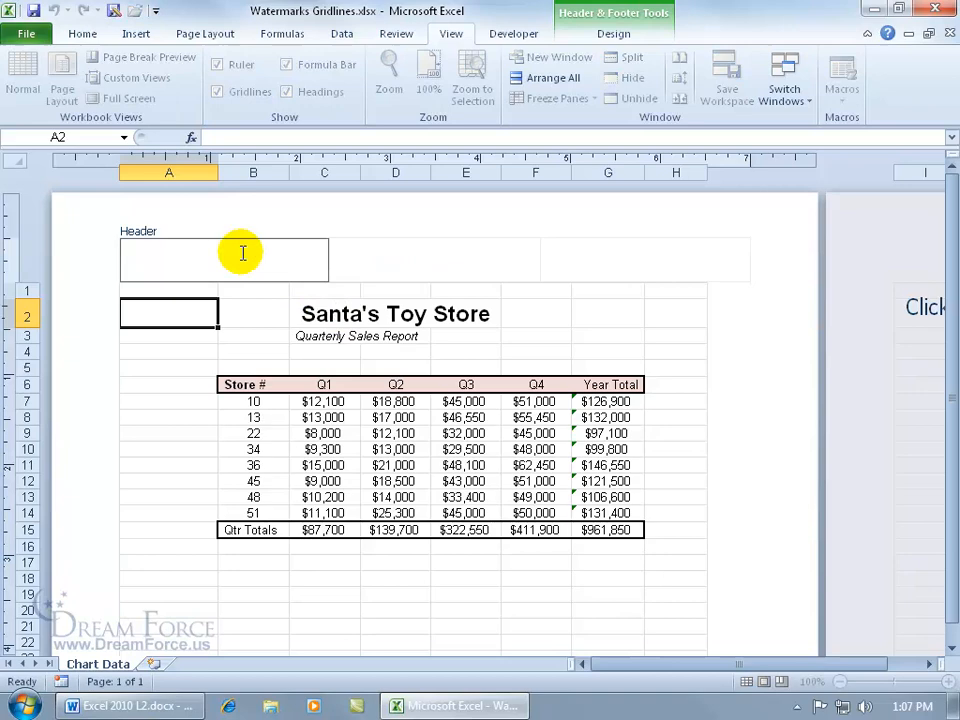
pyautogui.click(612, 32)
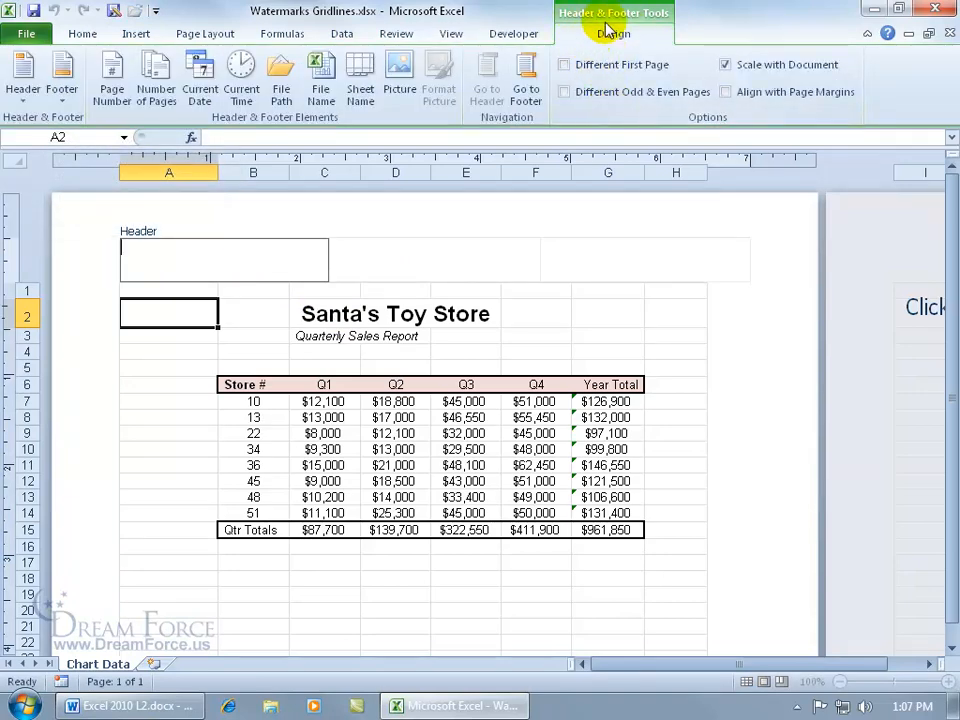
pyautogui.moveTo(436, 244)
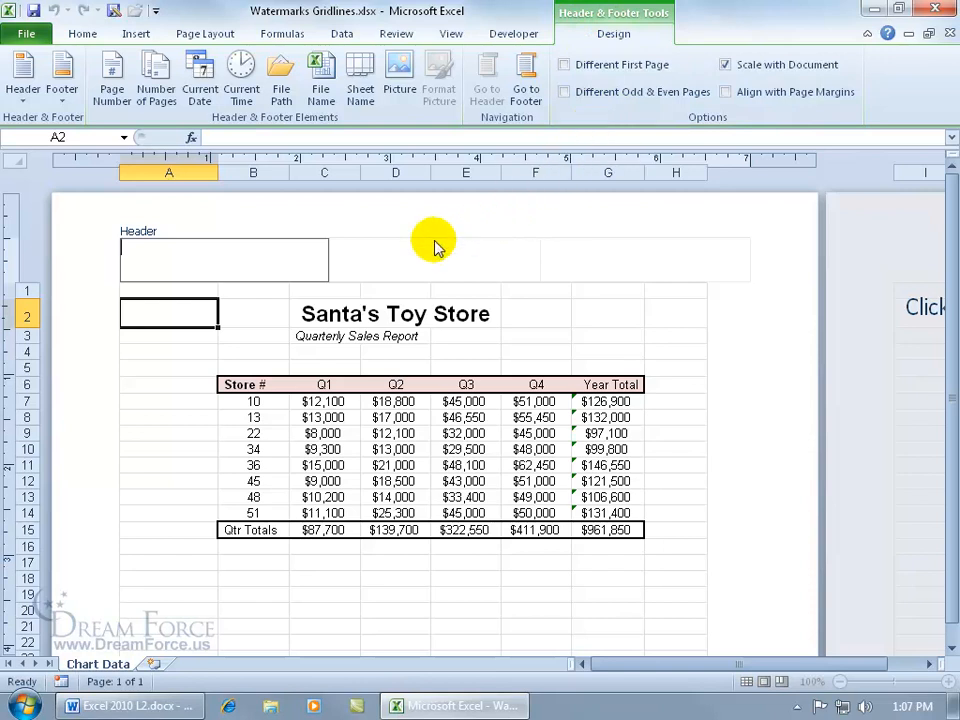
# Insert the Santa picture from Desktop > Exercises into the centre header section
pyautogui.click(434, 260)
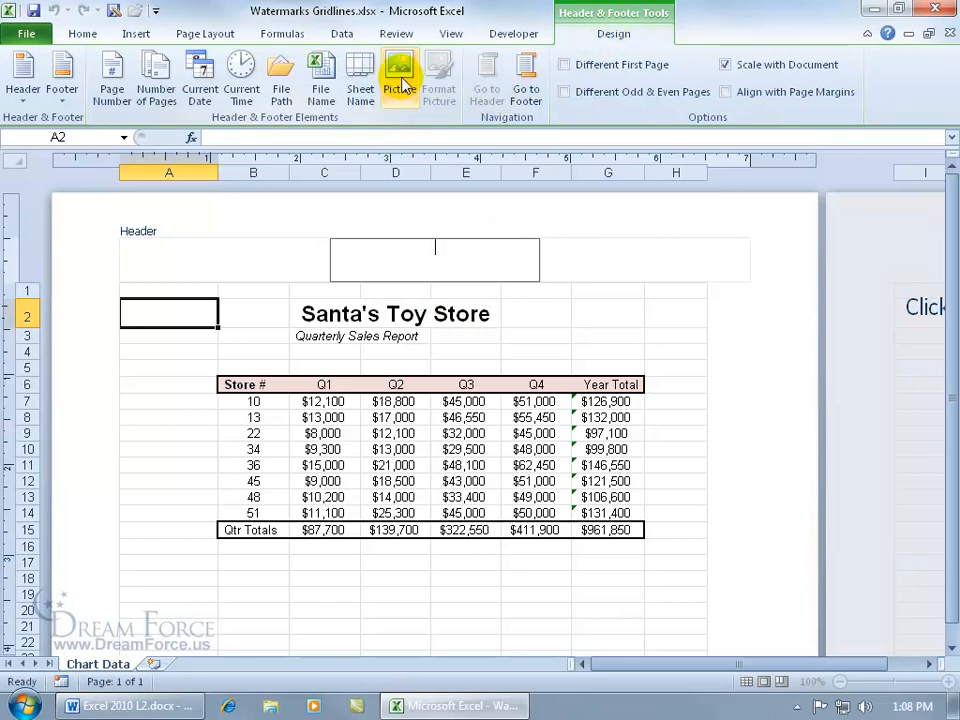
pyautogui.click(388, 72)
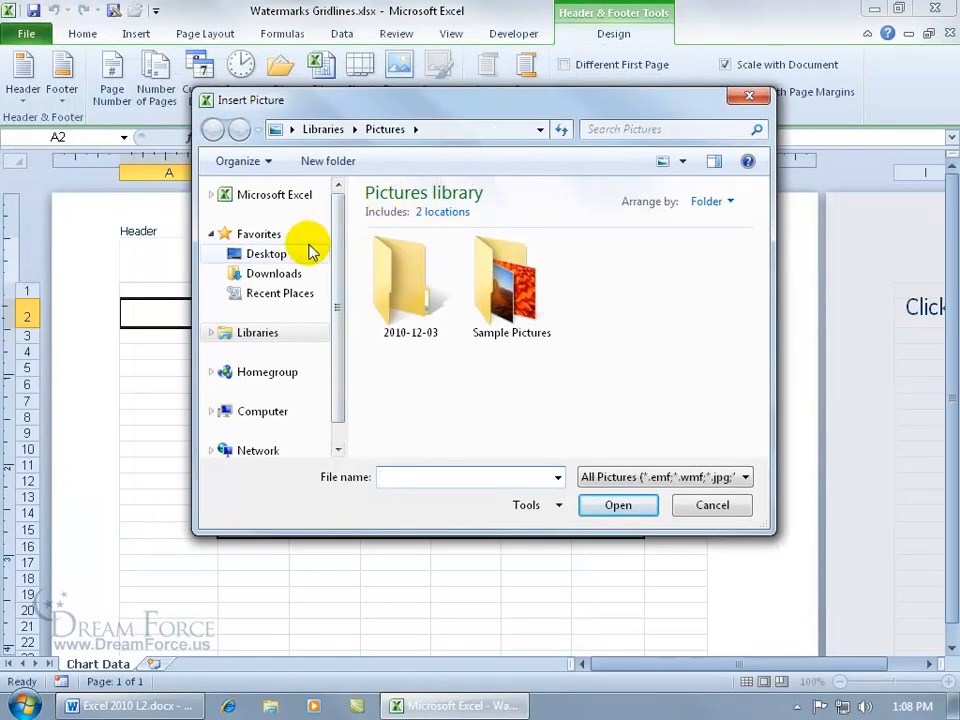
pyautogui.click(264, 252)
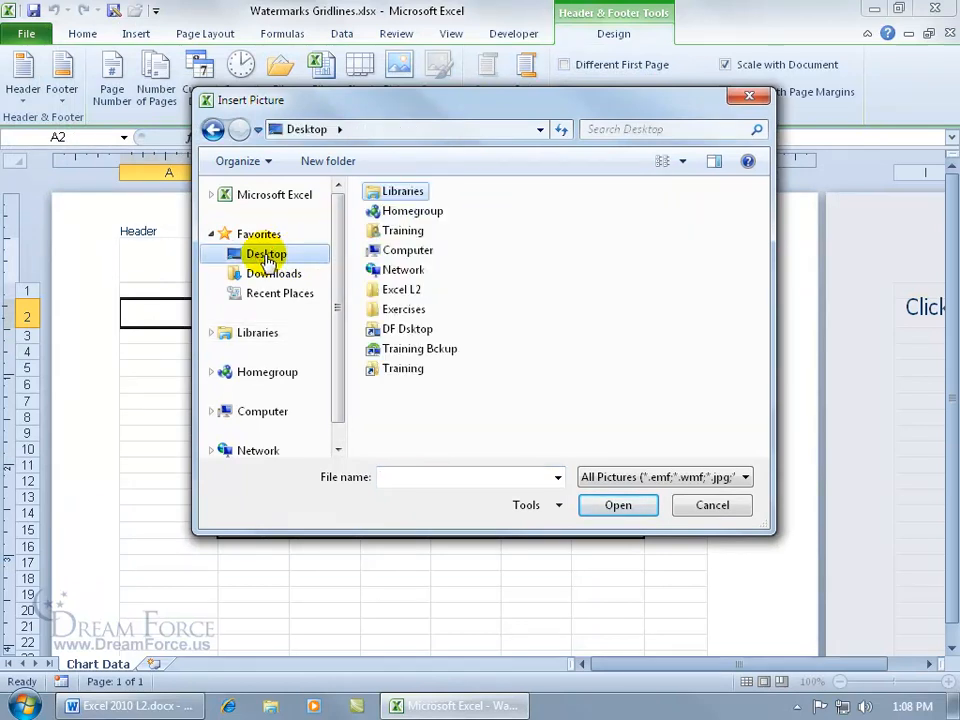
pyautogui.click(404, 308)
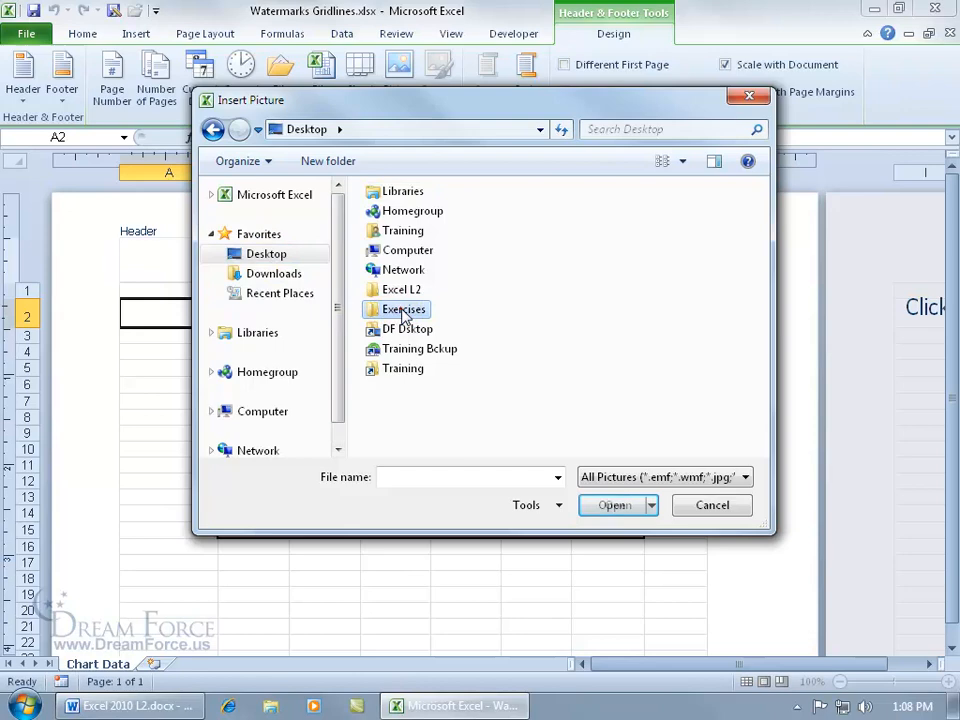
pyautogui.click(614, 504)
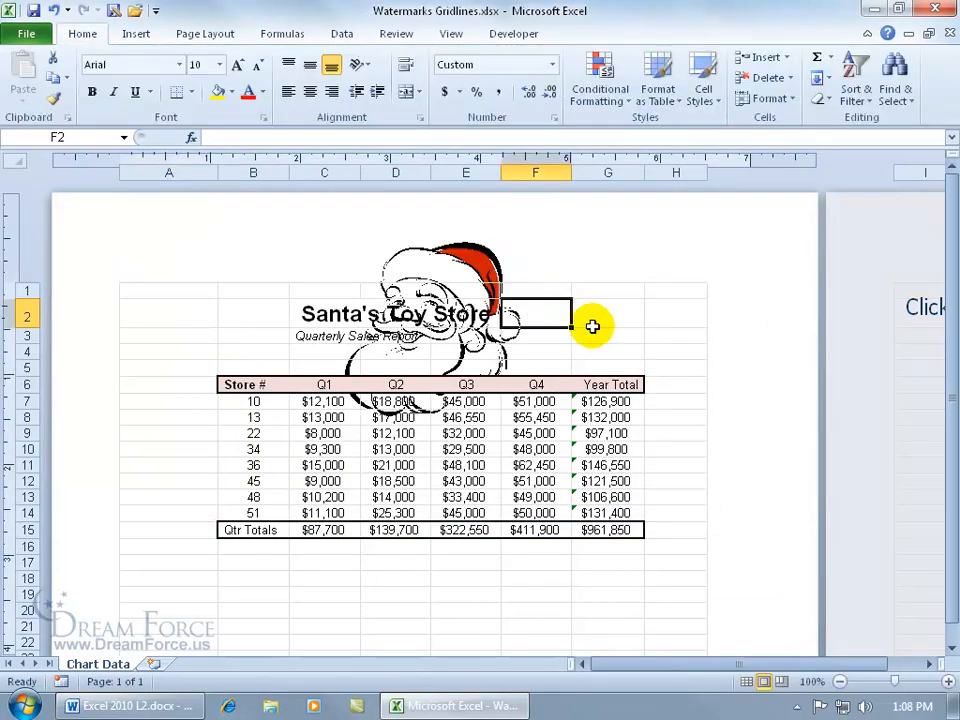
pyautogui.moveTo(630, 332)
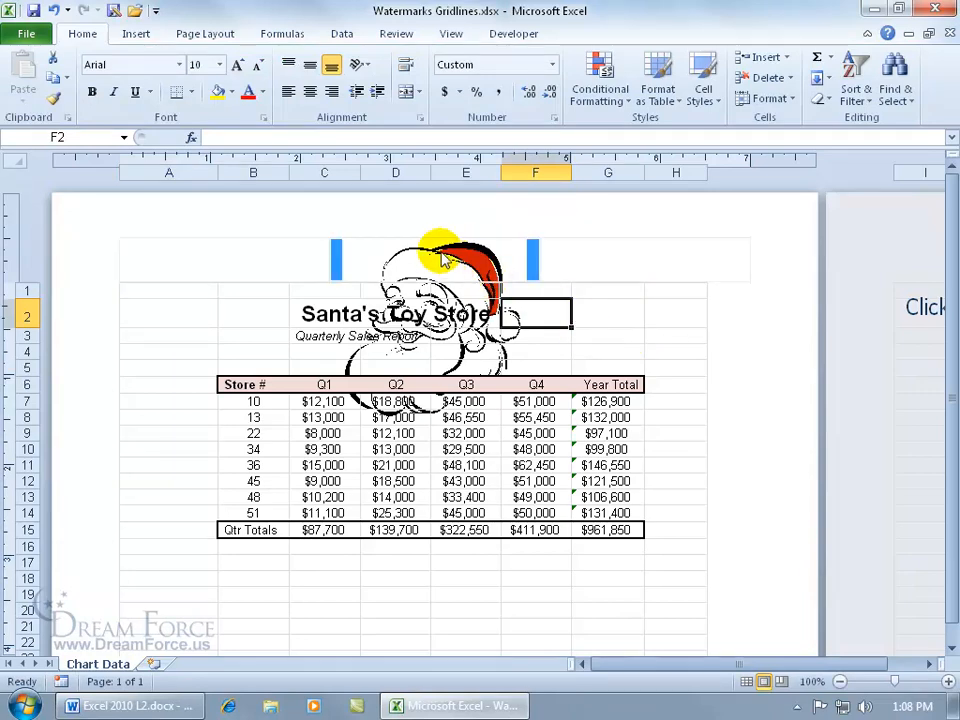
# Add blank lines before the &[Picture] code so the watermark sits lower on the page
pyautogui.click(434, 258)
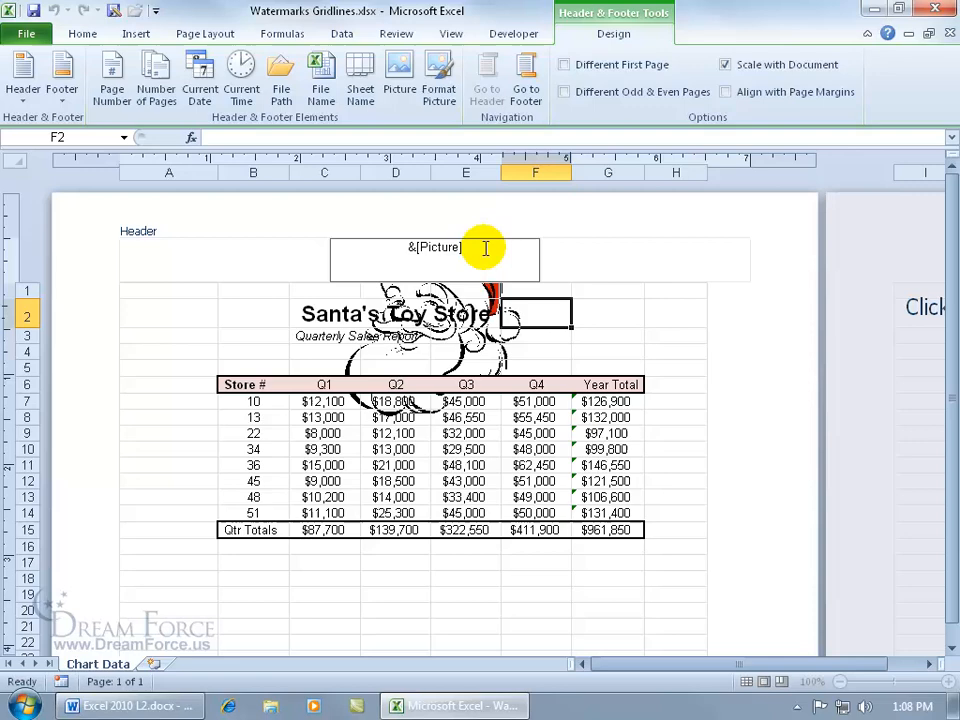
pyautogui.click(608, 314)
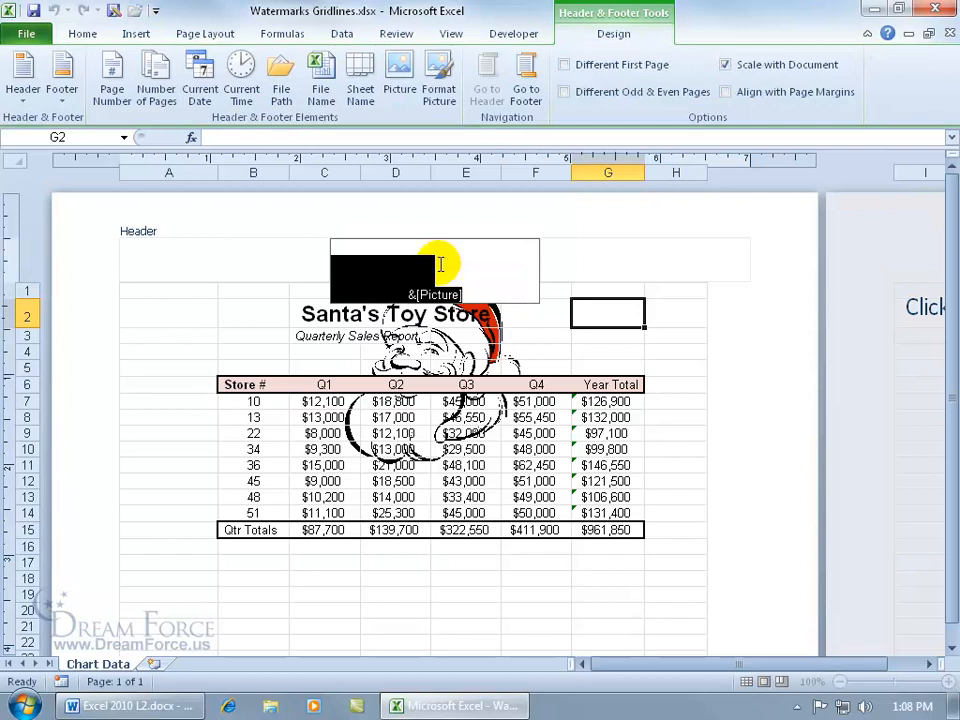
pyautogui.moveTo(444, 260)
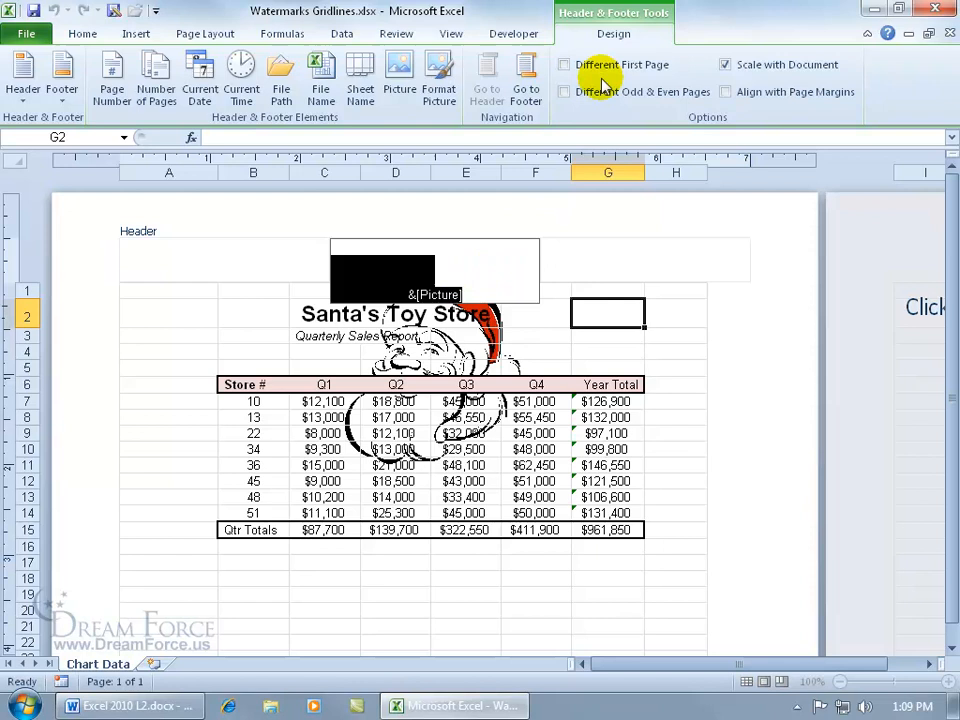
pyautogui.moveTo(386, 128)
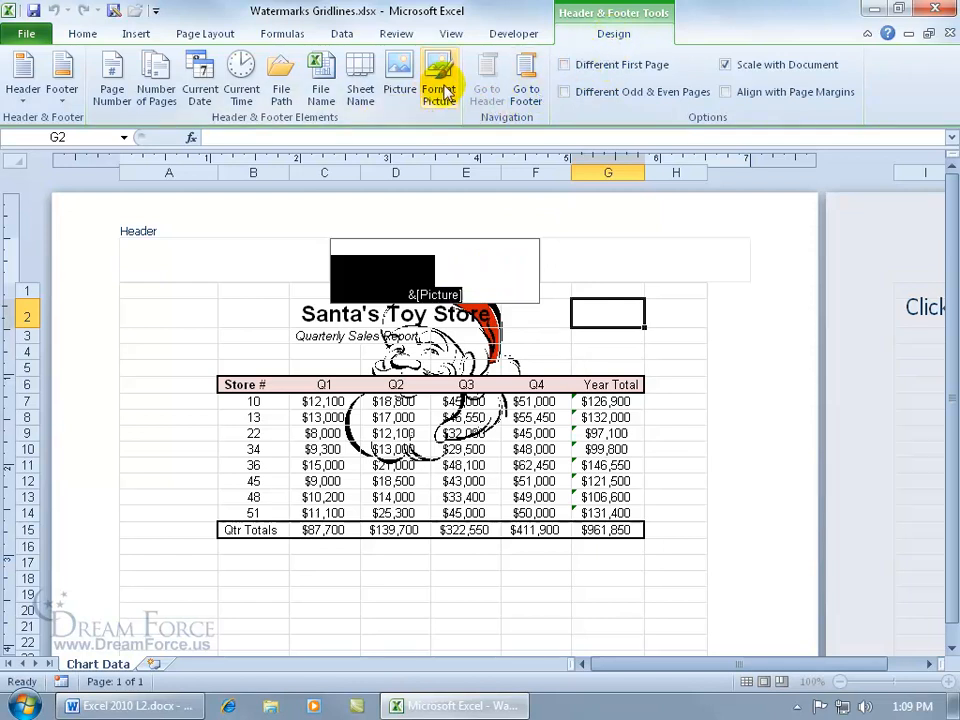
# Format the header picture as Washout with 85% brightness and 15% contrast
pyautogui.click(436, 70)
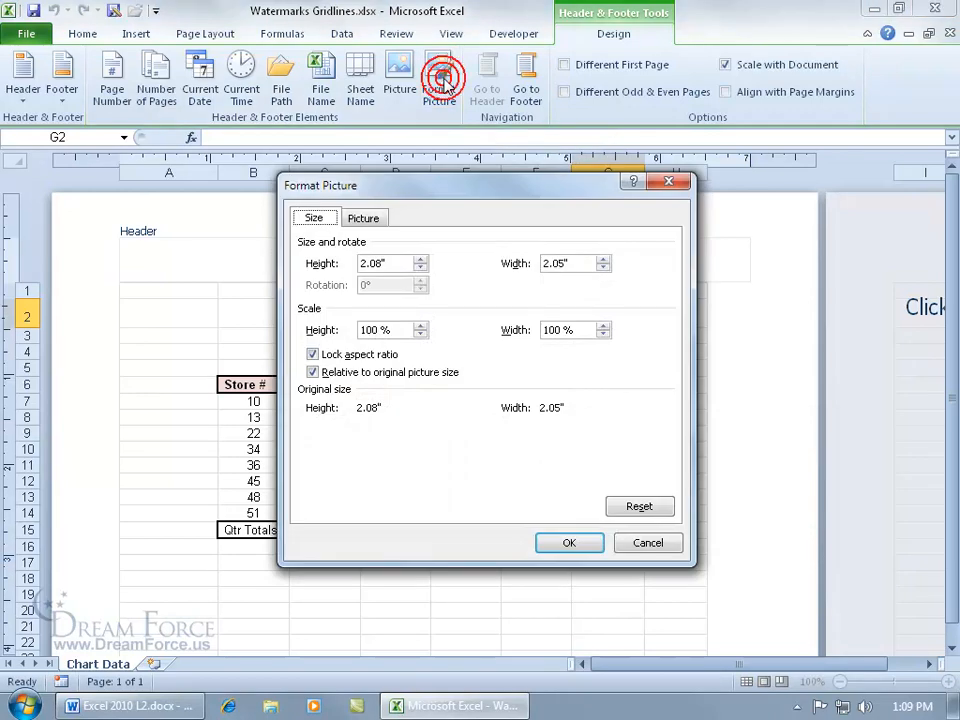
pyautogui.click(364, 218)
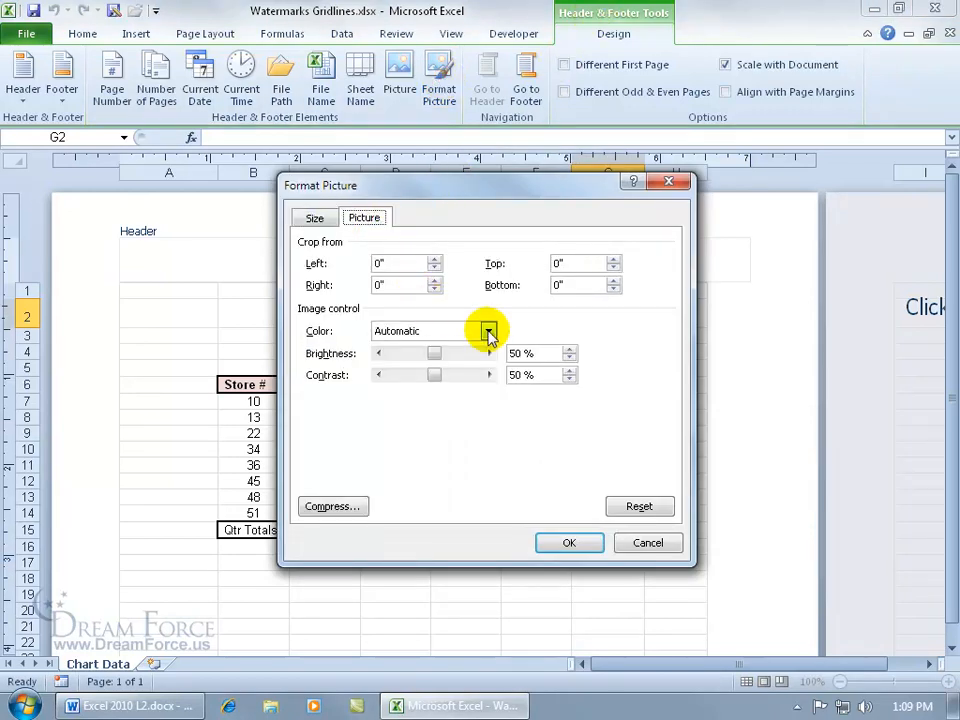
pyautogui.click(486, 330)
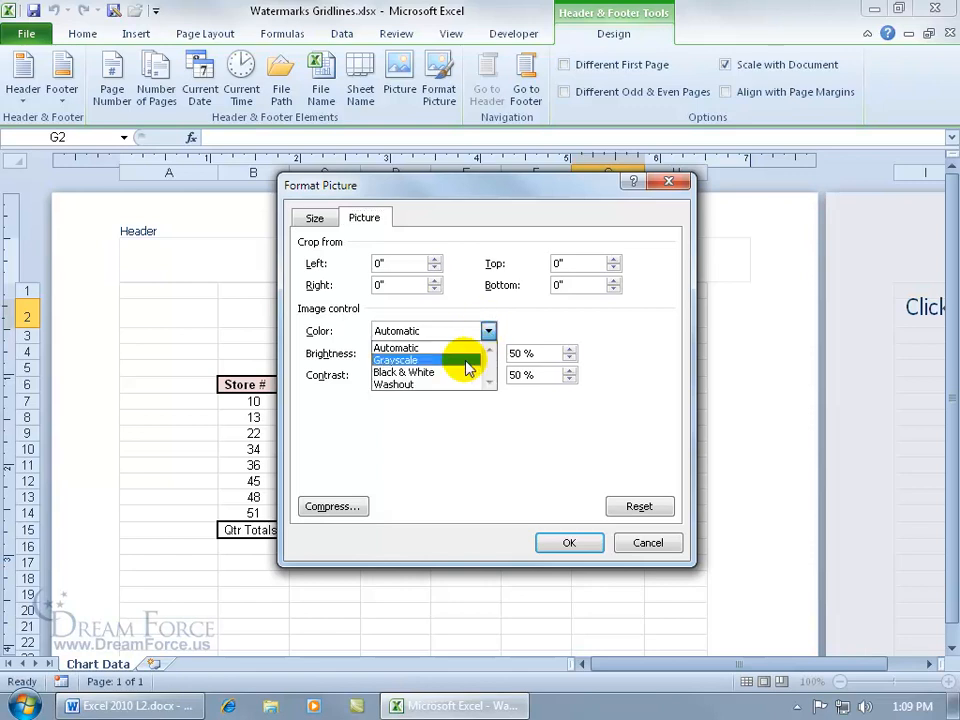
pyautogui.click(392, 384)
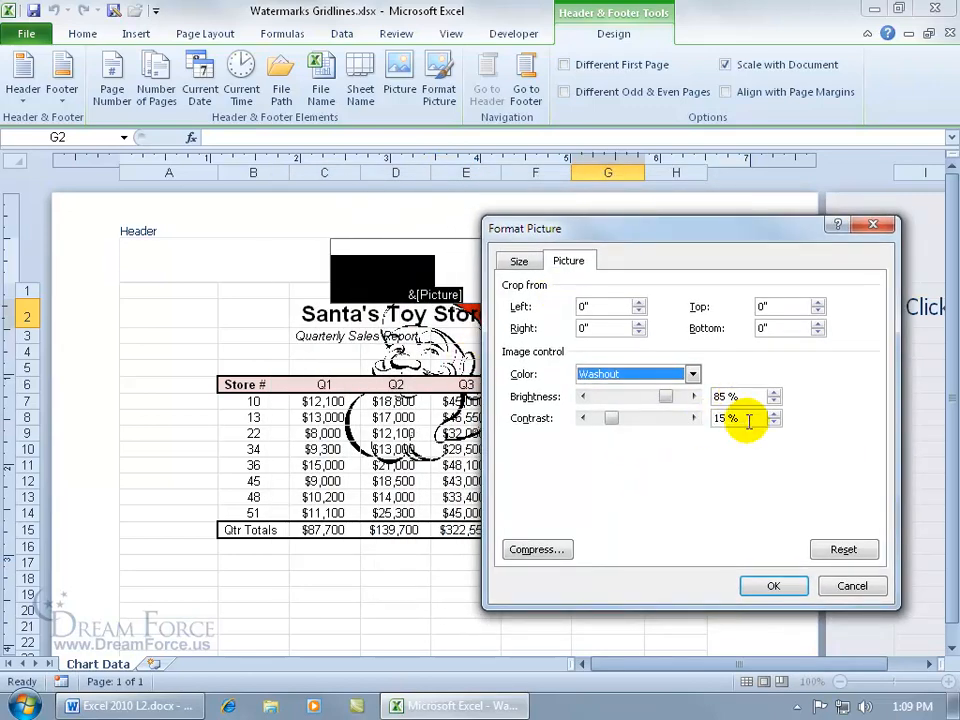
pyautogui.click(672, 396)
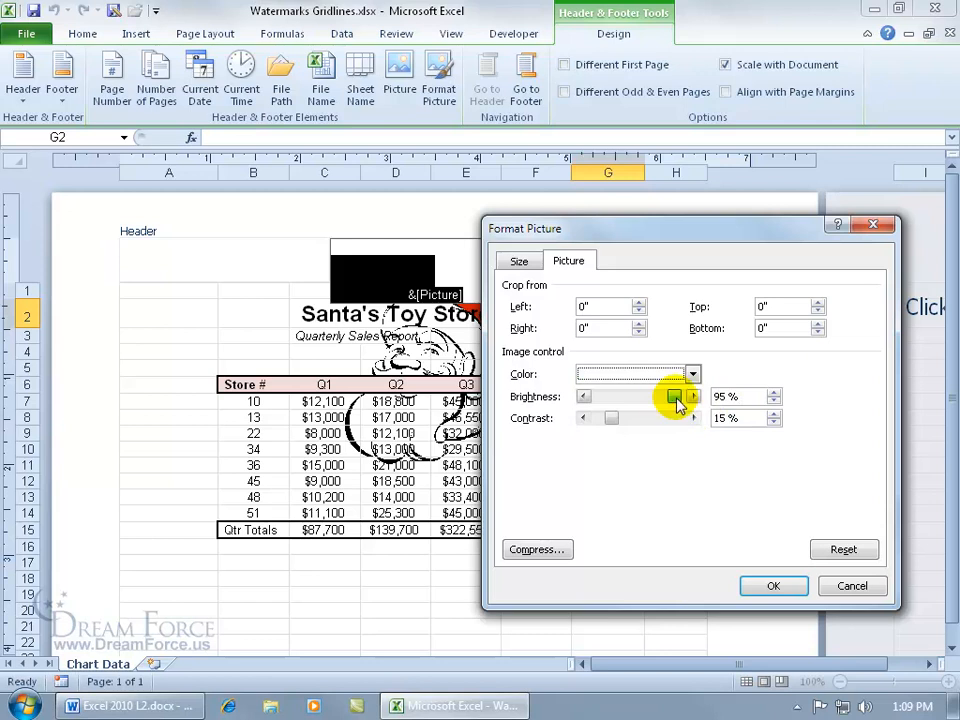
pyautogui.moveTo(672, 396); pyautogui.dragTo(652, 396)
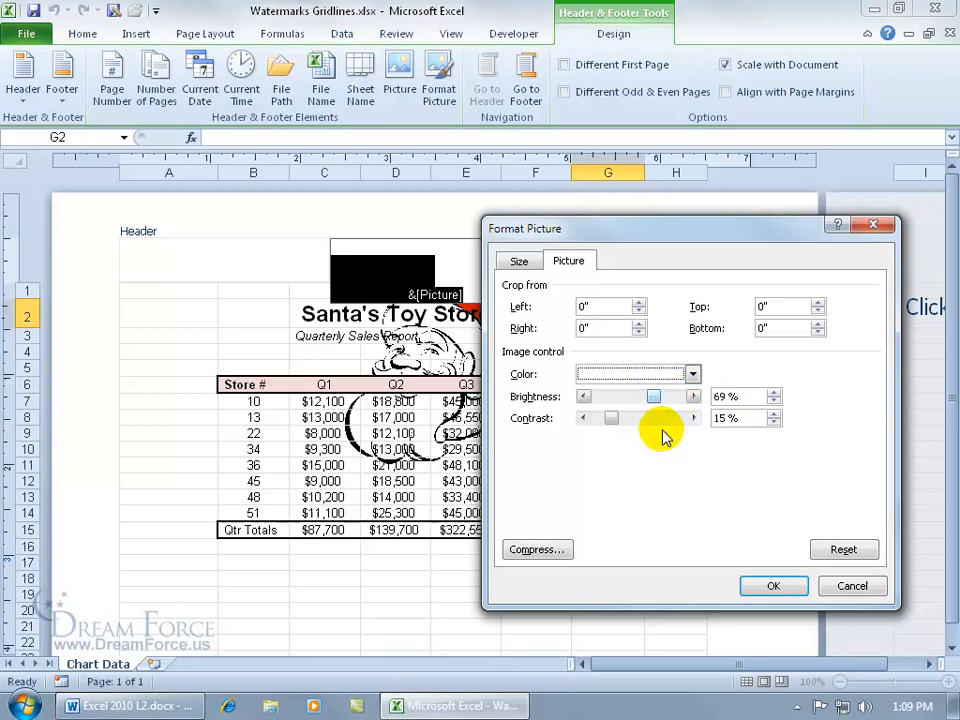
pyautogui.moveTo(666, 440)
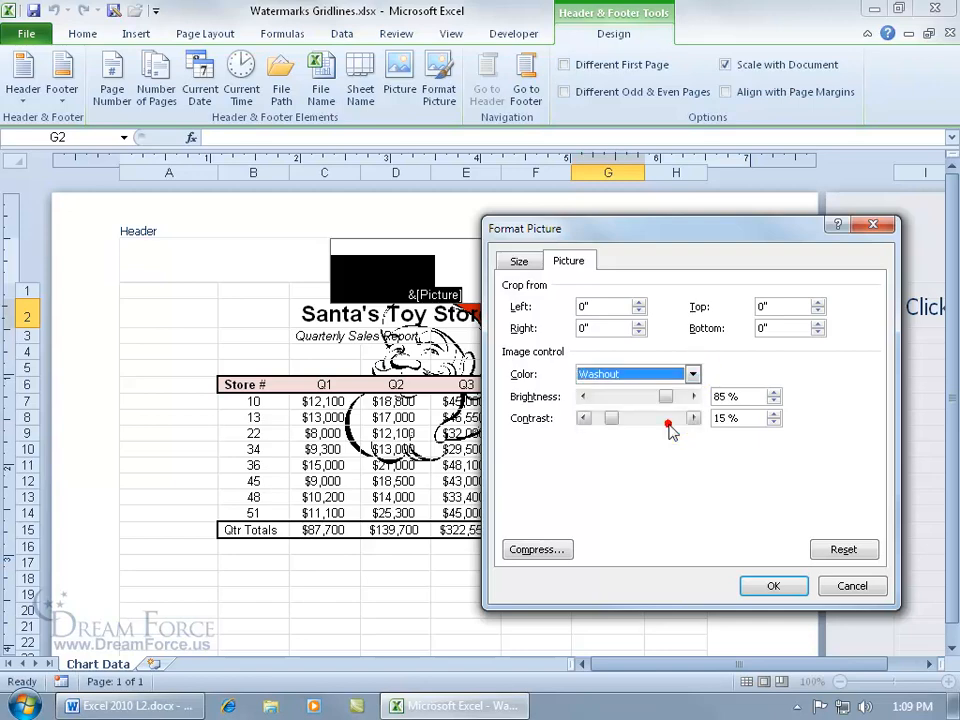
pyautogui.click(772, 586)
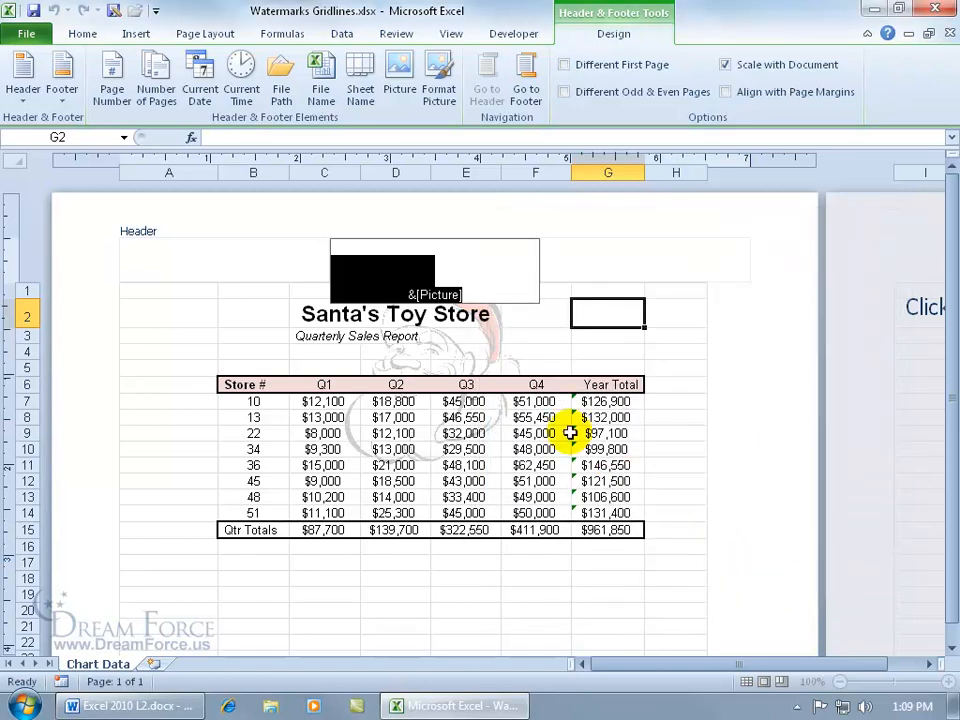
pyautogui.moveTo(502, 352)
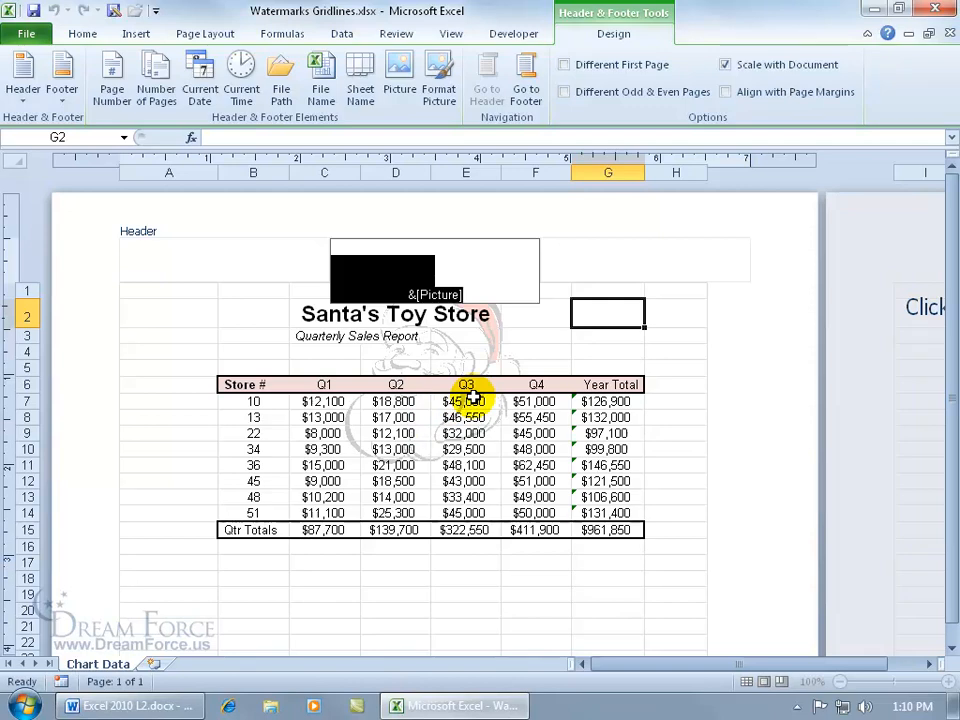
pyautogui.moveTo(540, 346)
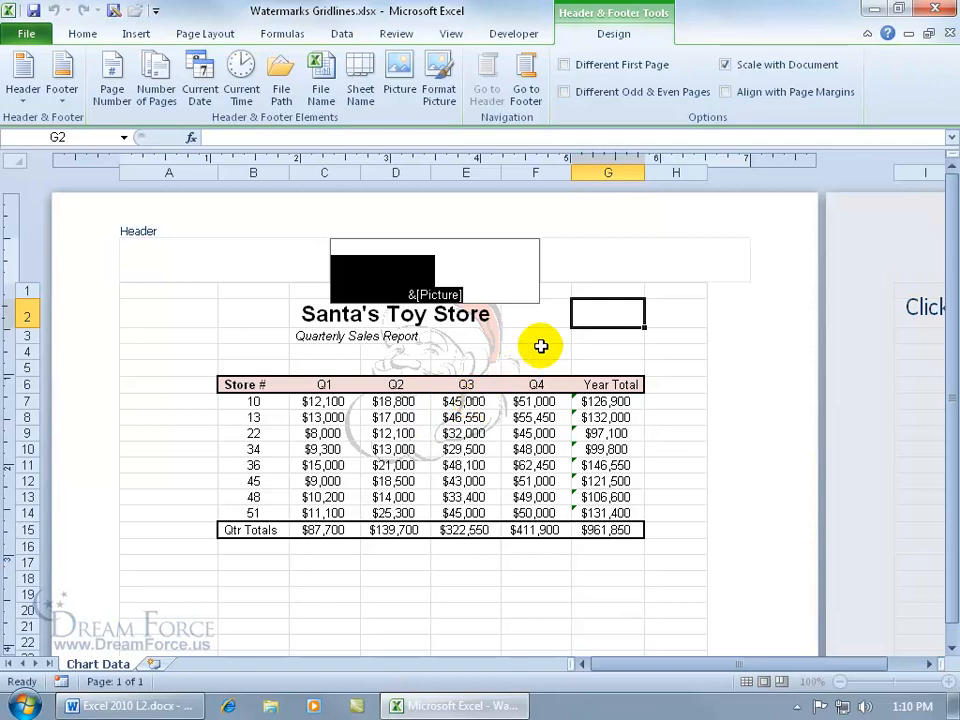
# Leave the header by selecting a worksheet cell, returning to ordinary cell editing
pyautogui.click(544, 352)
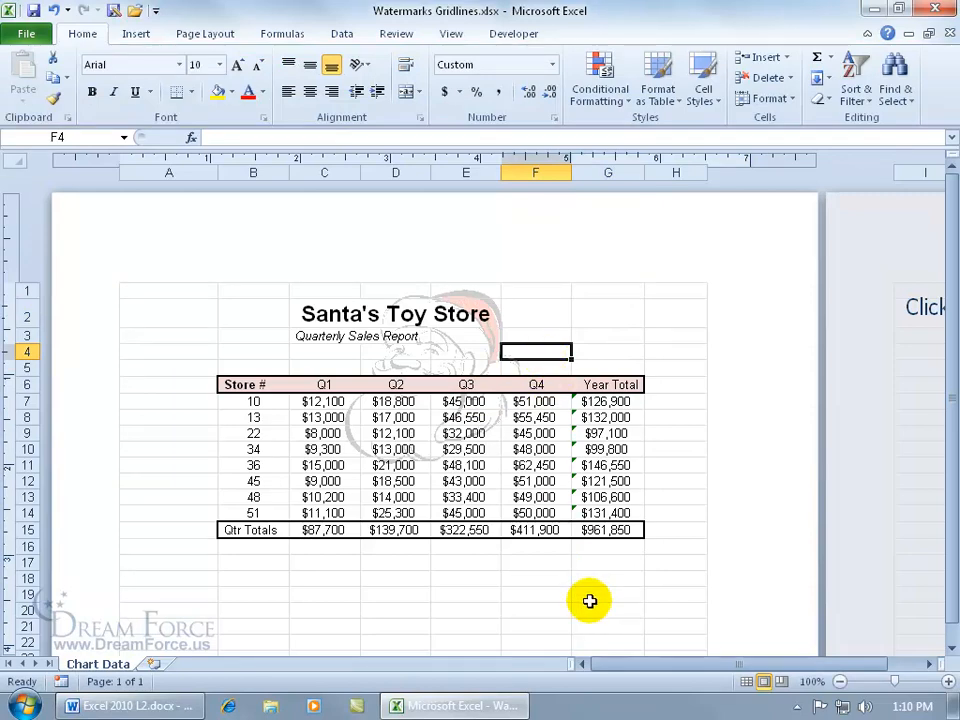
pyautogui.moveTo(440, 184)
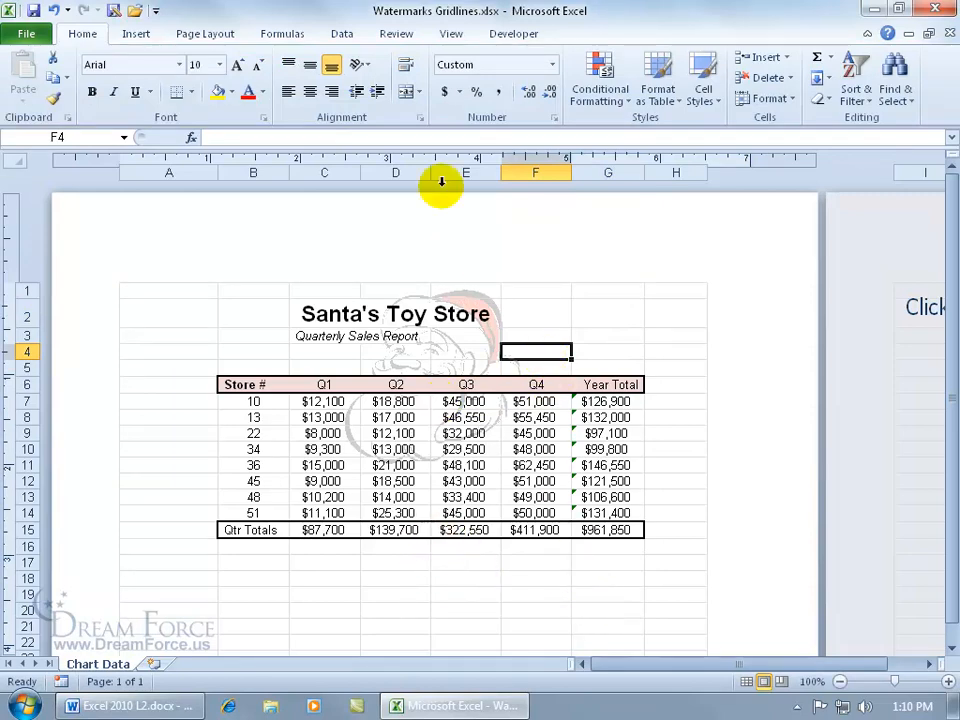
# Return the sheet to Normal view from the View tab's Workbook Views
pyautogui.click(442, 32)
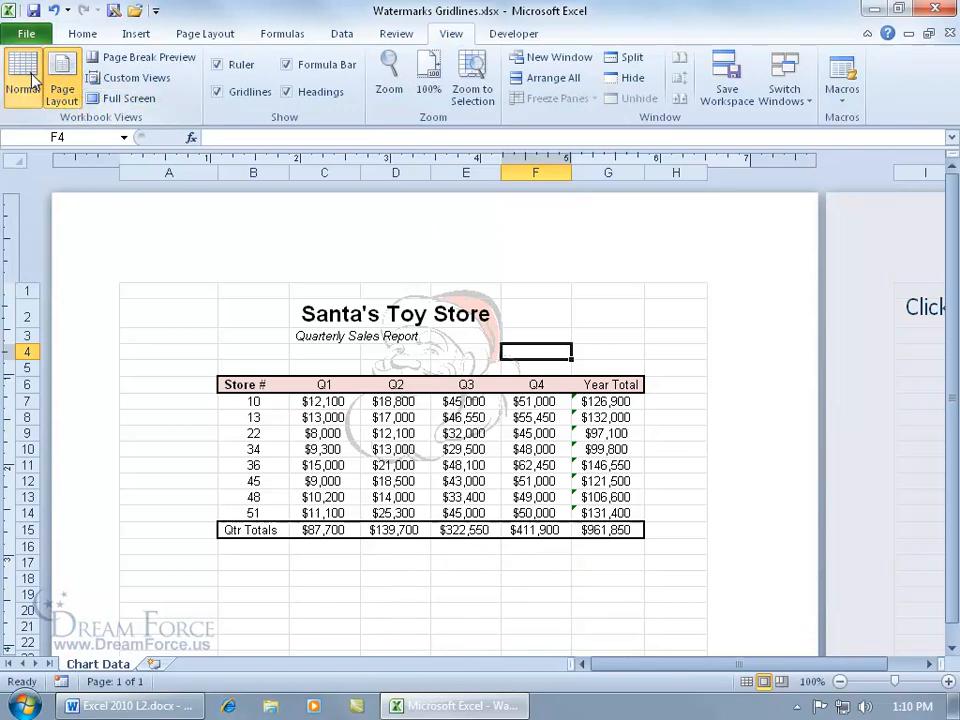
pyautogui.click(20, 78)
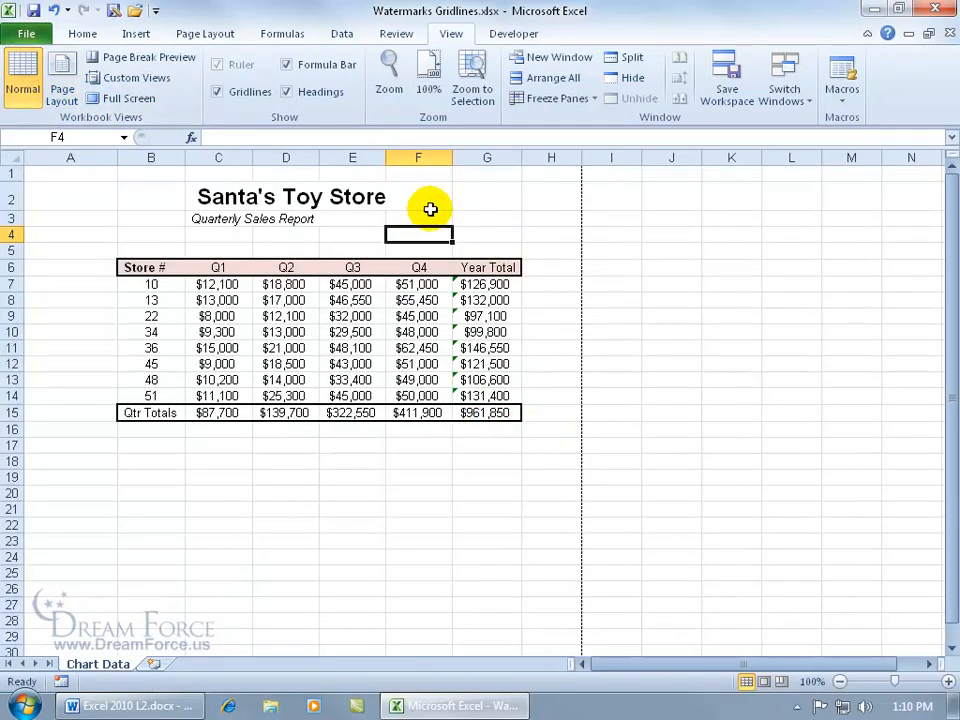
pyautogui.moveTo(424, 206)
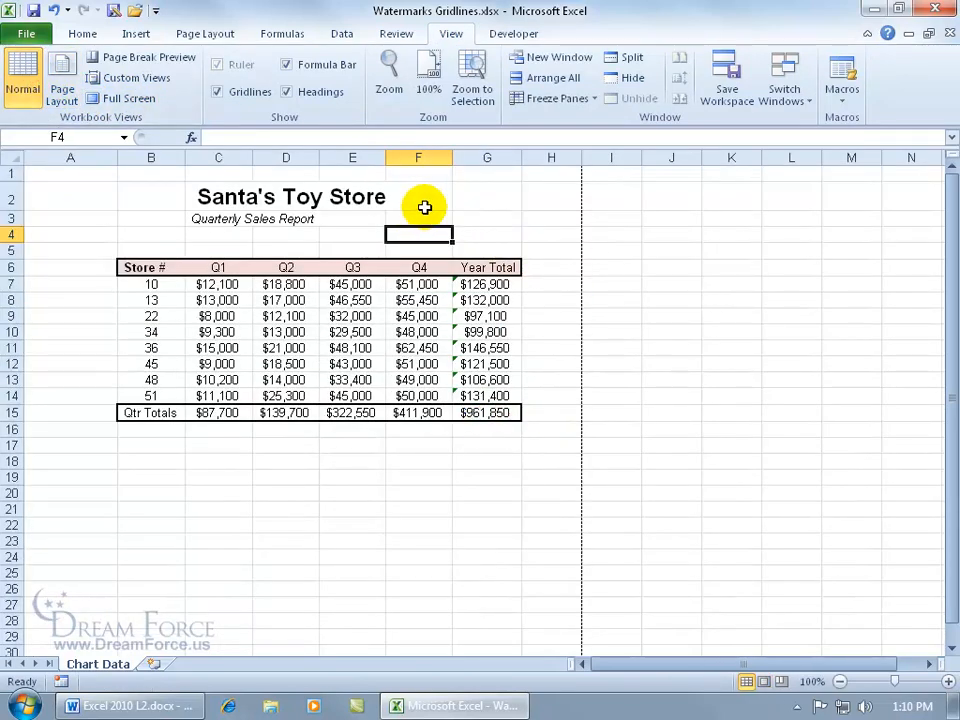
pyautogui.moveTo(424, 184)
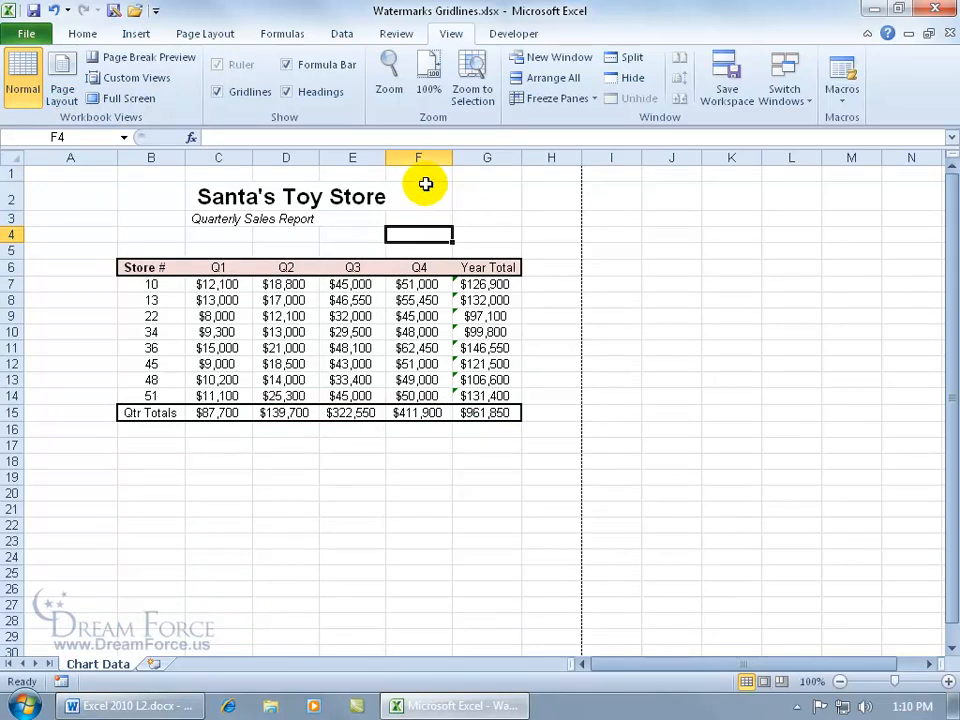
pyautogui.moveTo(444, 178)
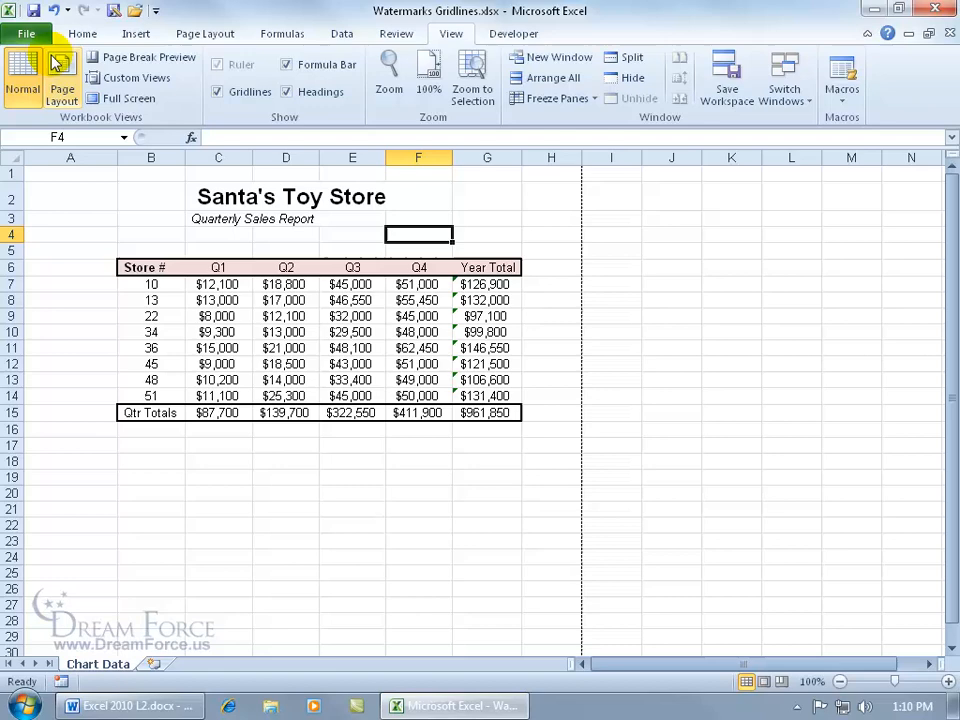
pyautogui.click(20, 28)
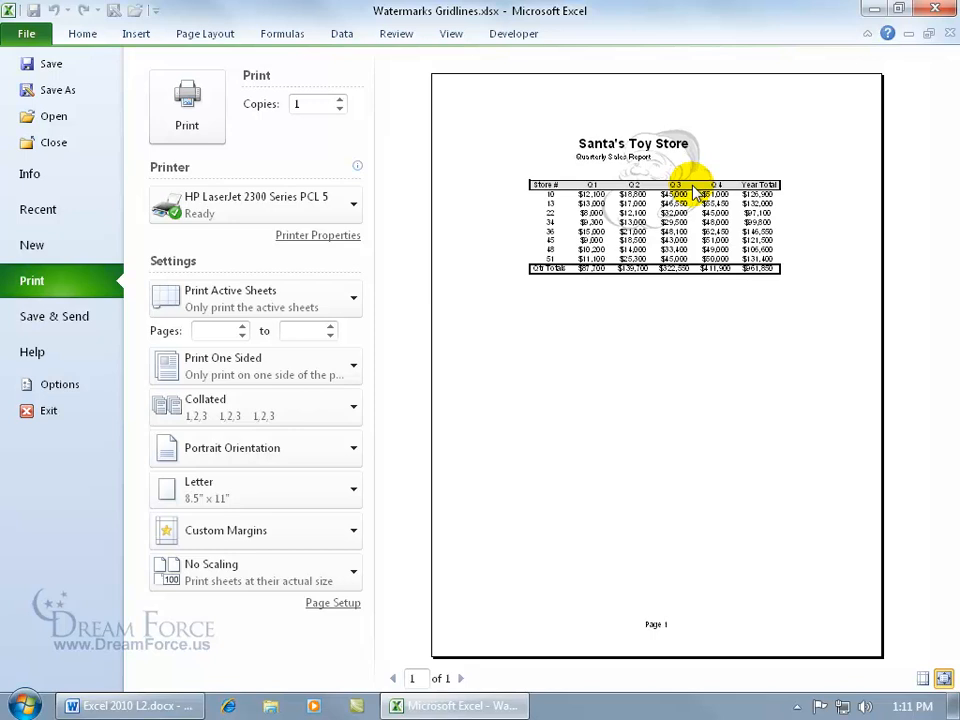
pyautogui.moveTo(792, 318)
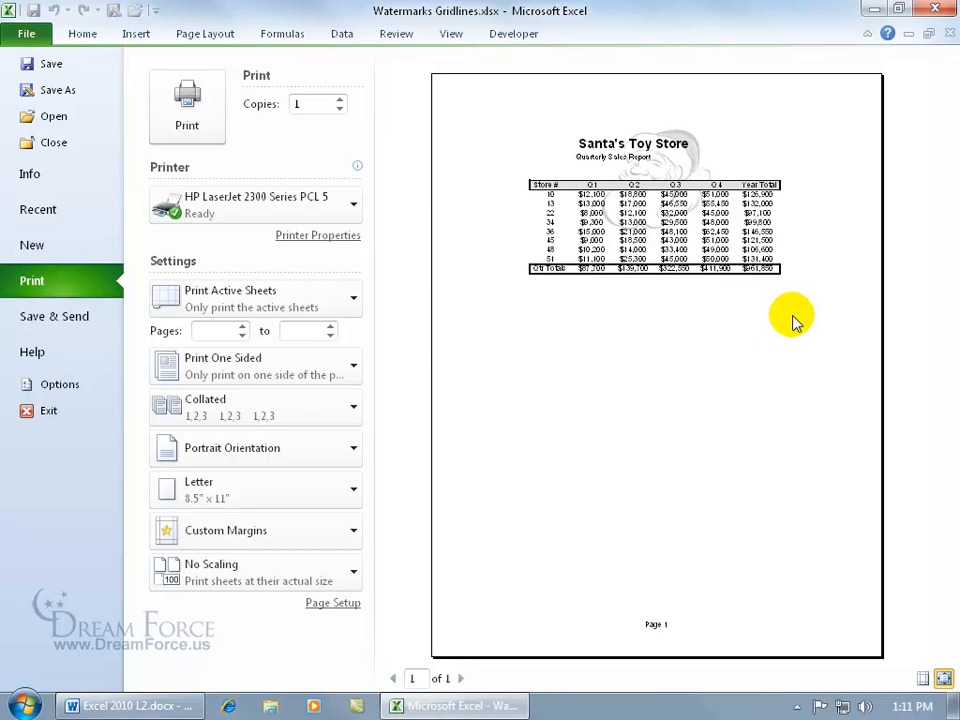
pyautogui.click(22, 34)
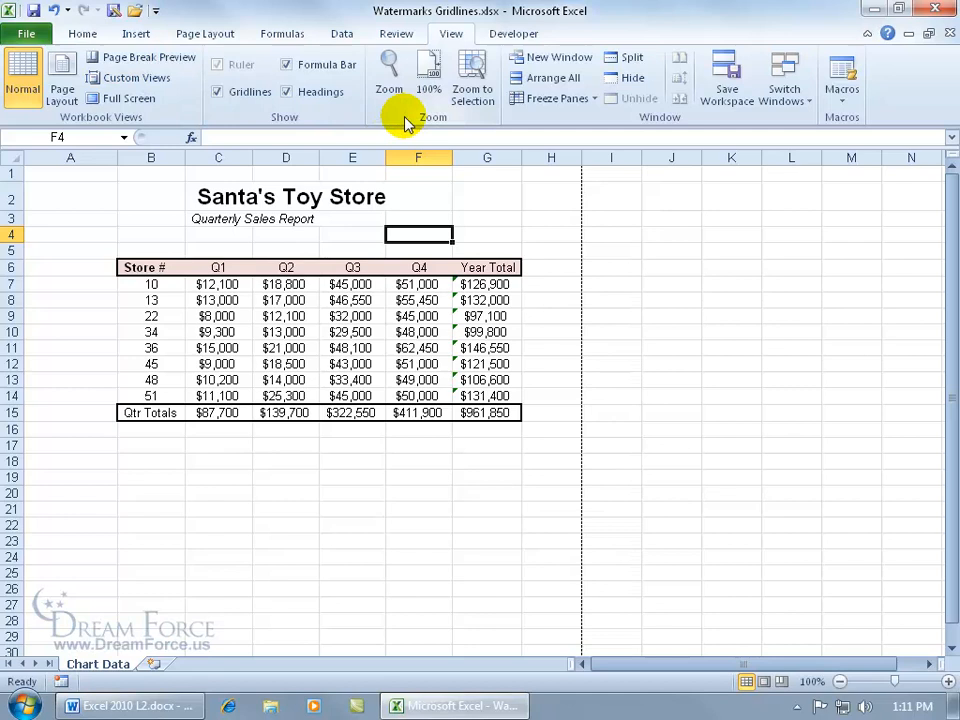
pyautogui.moveTo(428, 198)
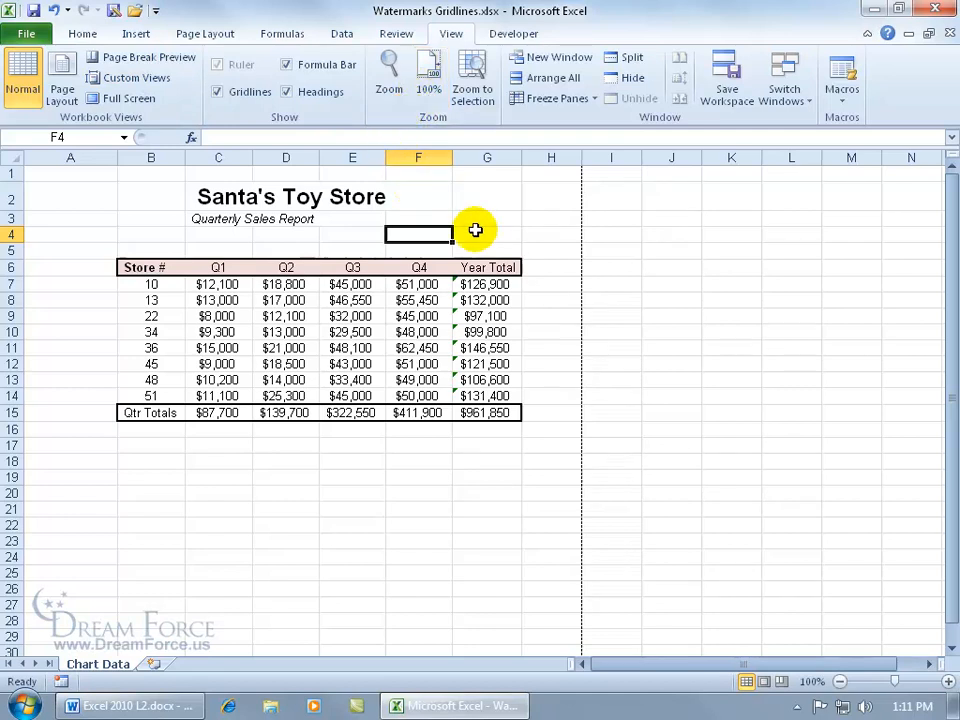
pyautogui.moveTo(508, 236)
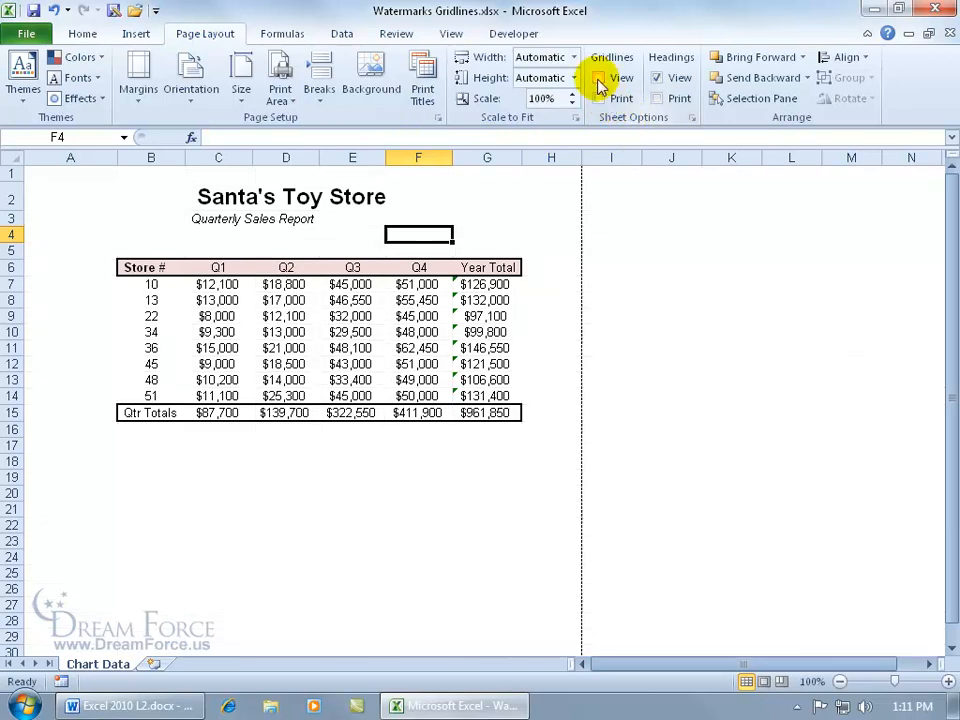
pyautogui.moveTo(654, 80)
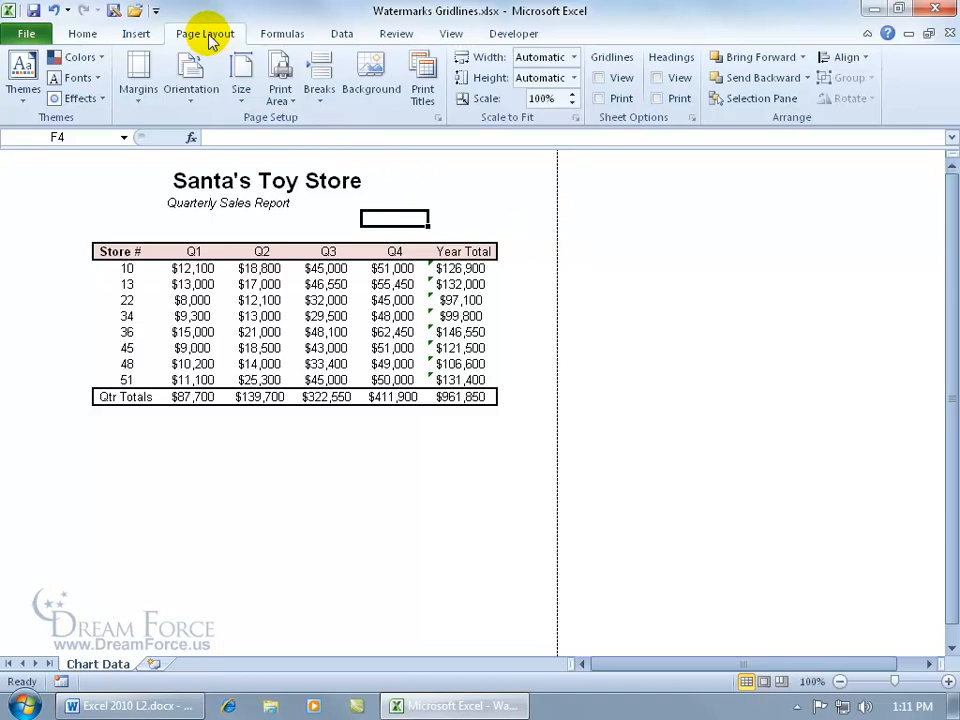
pyautogui.moveTo(218, 38)
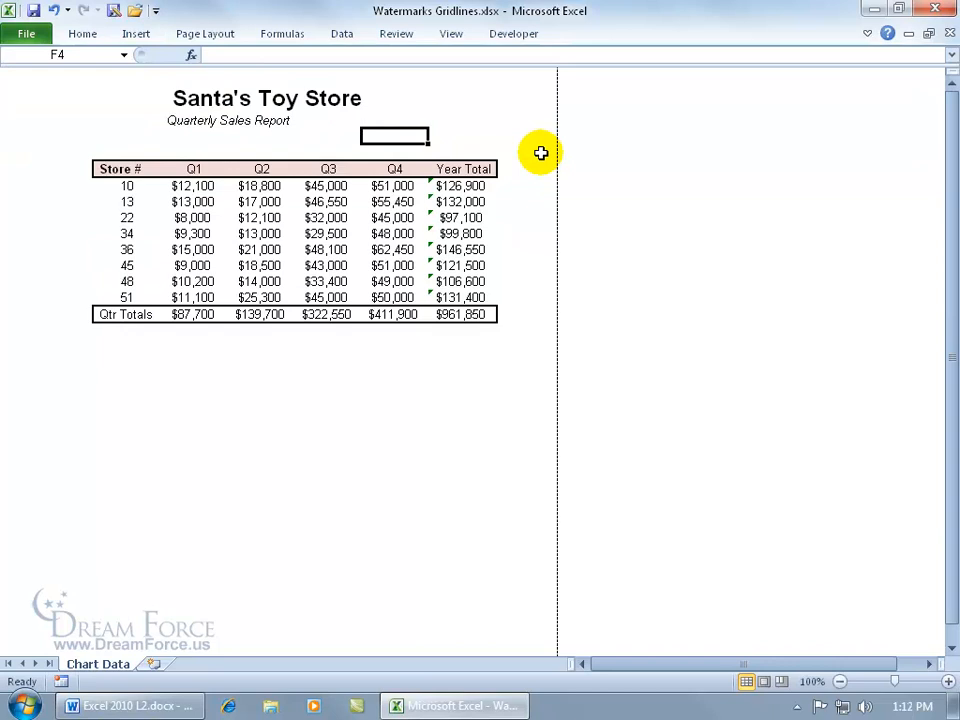
pyautogui.moveTo(522, 84)
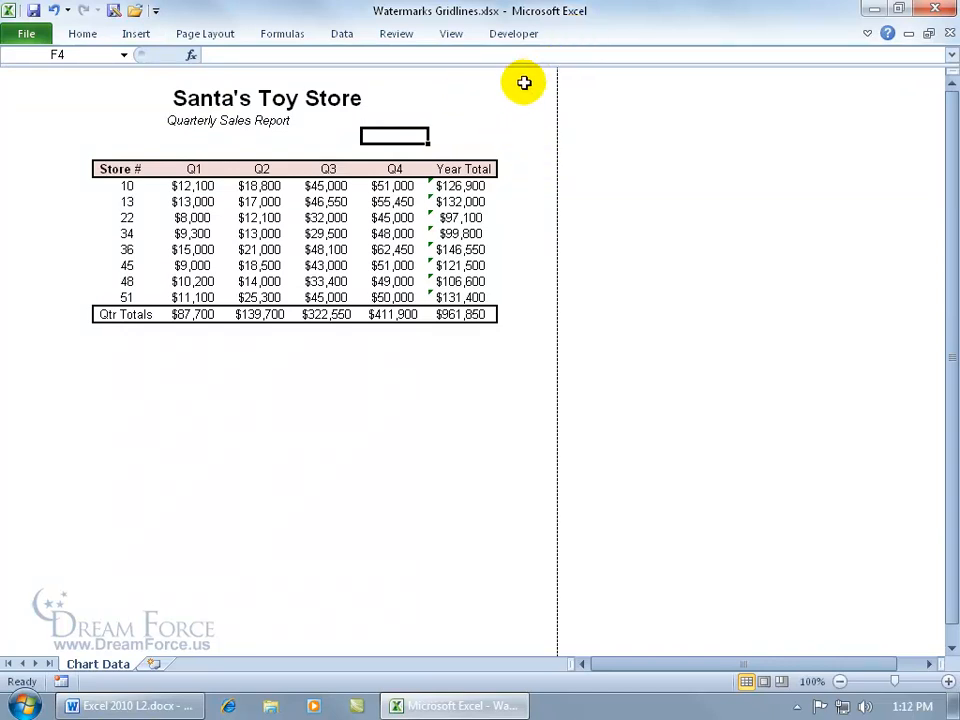
pyautogui.moveTo(138, 380)
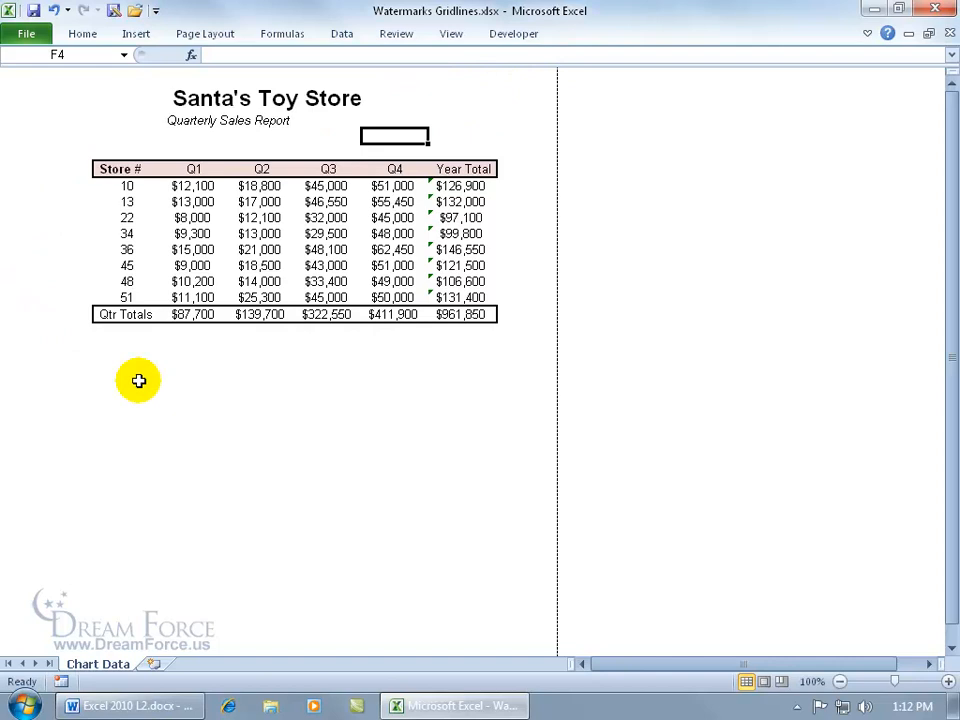
# Minimize the ribbon from the Page Layout tab to give the sheet more room
pyautogui.click(82, 32)
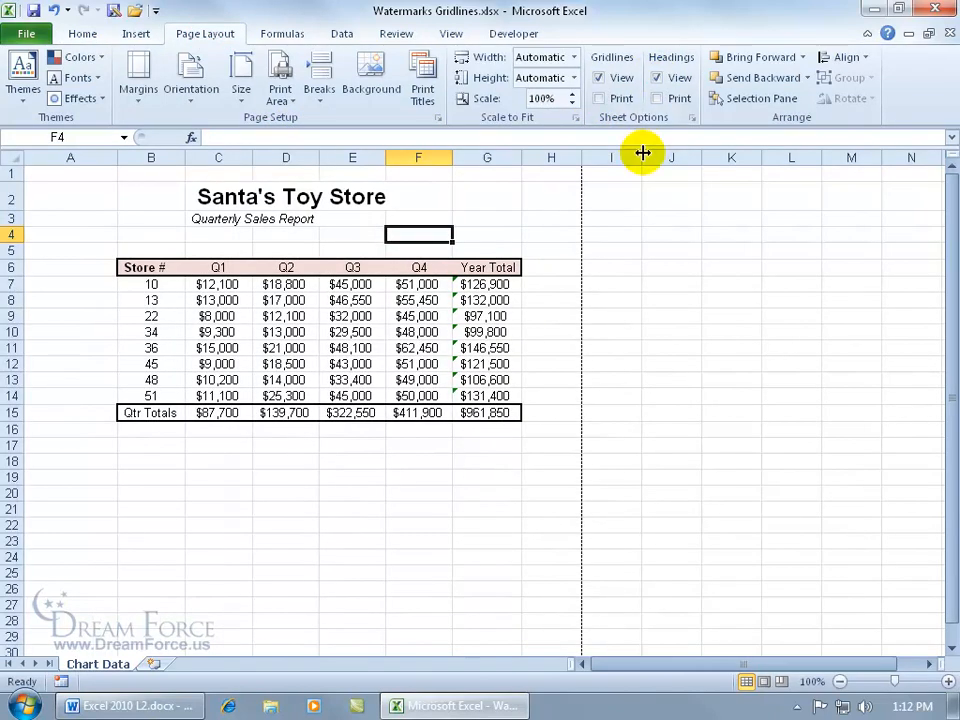
pyautogui.moveTo(550, 238)
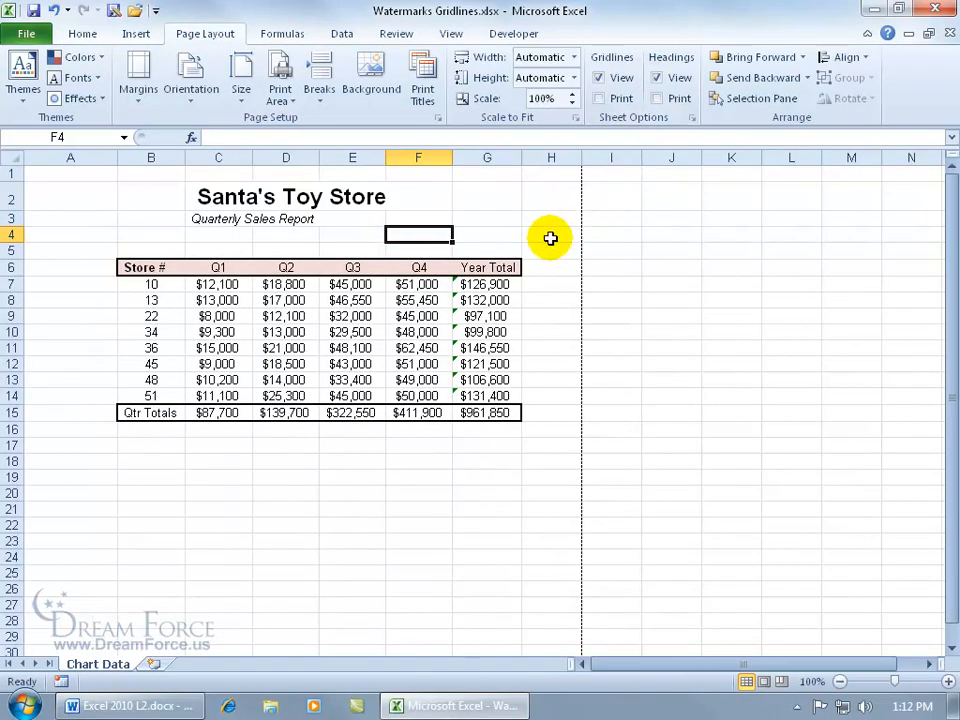